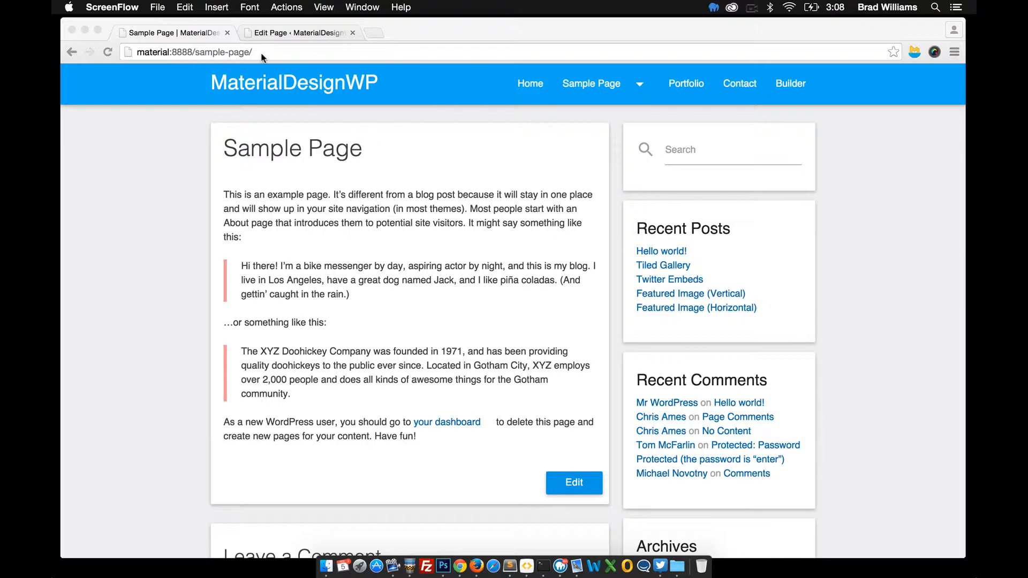
{"action": "mouse_move", "coordinate": [300, 166]}
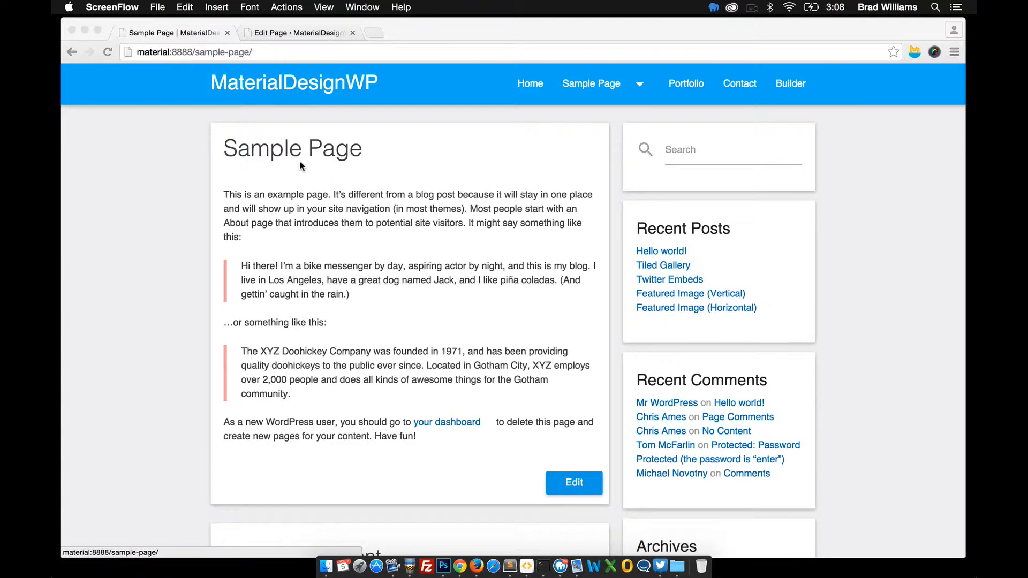
- Open the Sample Page editor and add a blank line above the first paragraph
{"action": "left_click", "coordinate": [573, 482]}
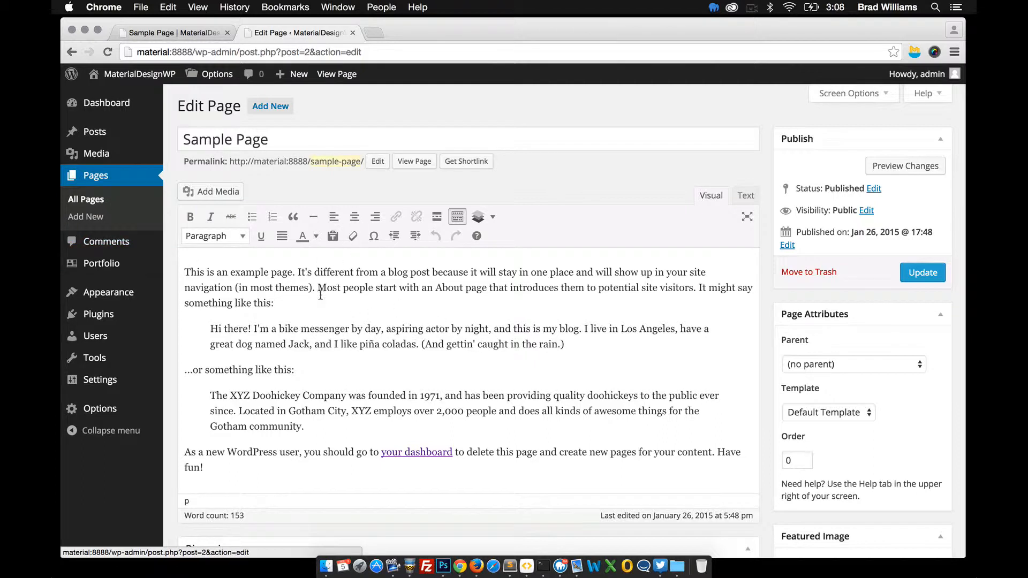
{"action": "mouse_move", "coordinate": [478, 217]}
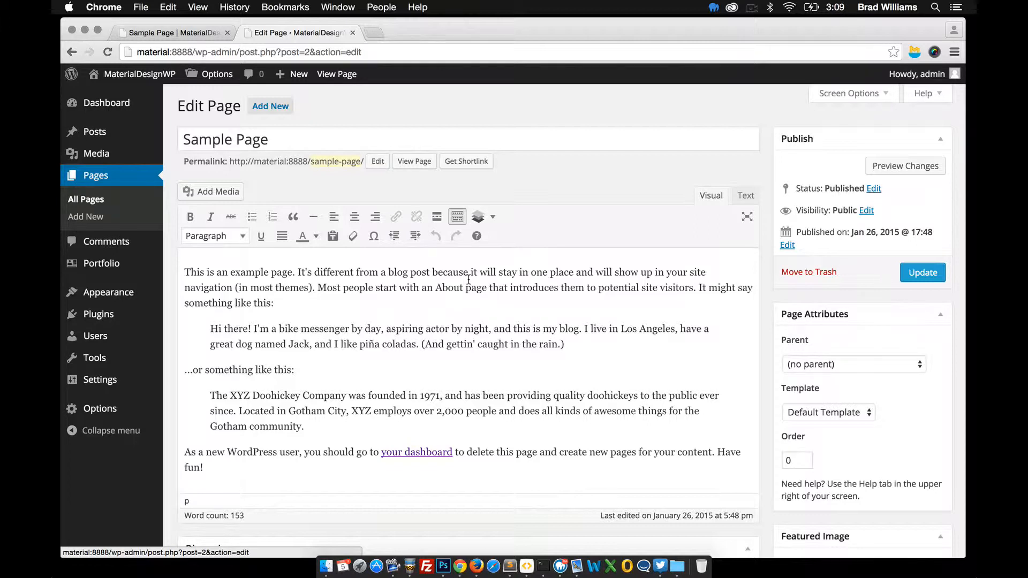
{"action": "mouse_move", "coordinate": [479, 216]}
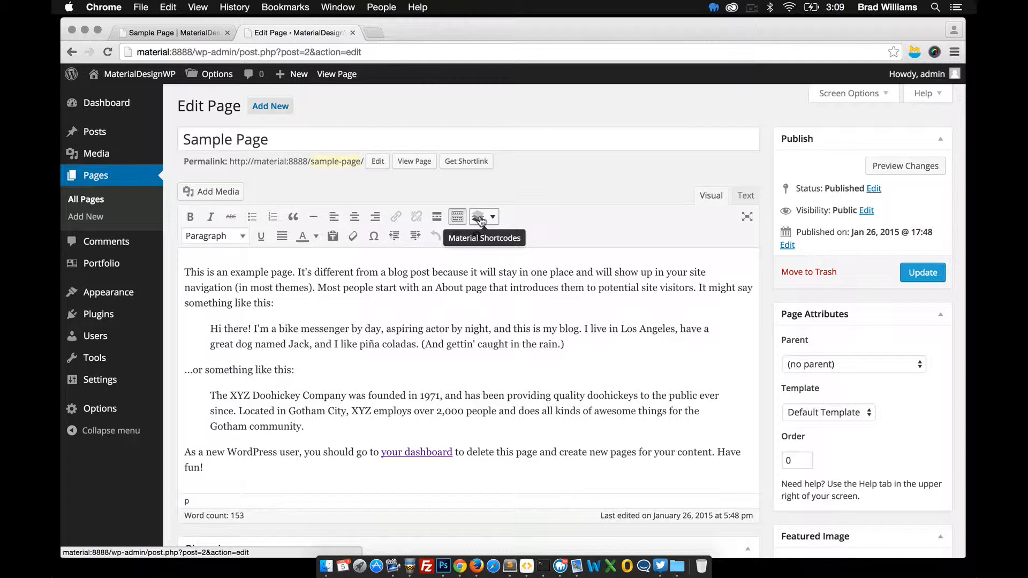
{"action": "left_click", "coordinate": [479, 216]}
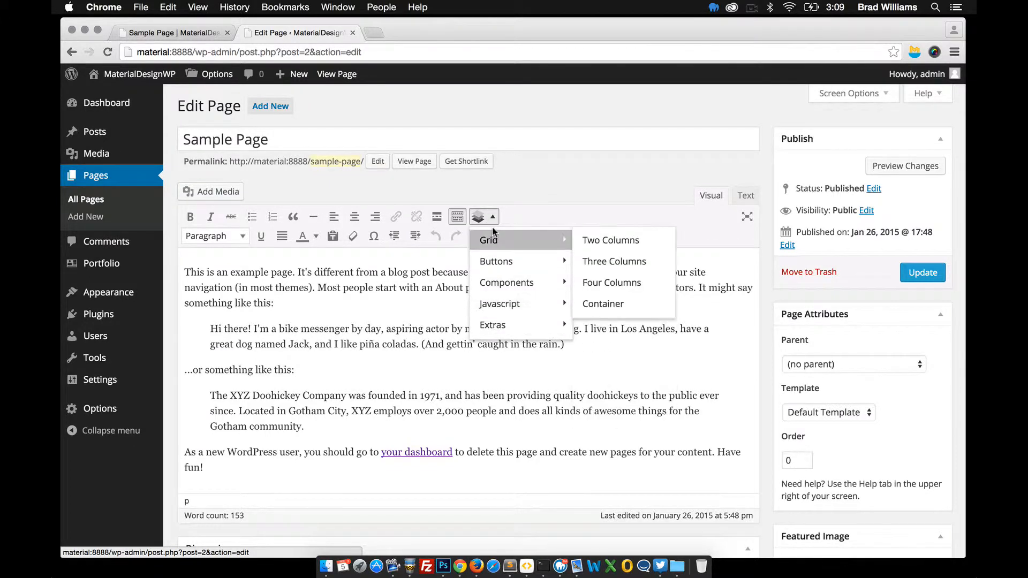
{"action": "left_click", "coordinate": [478, 216]}
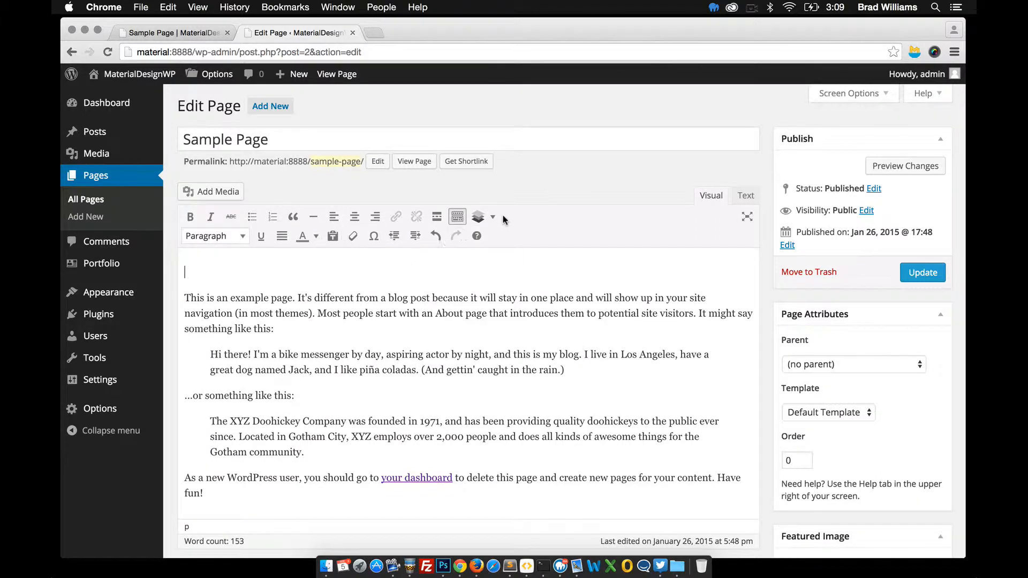
{"action": "left_click", "coordinate": [479, 217]}
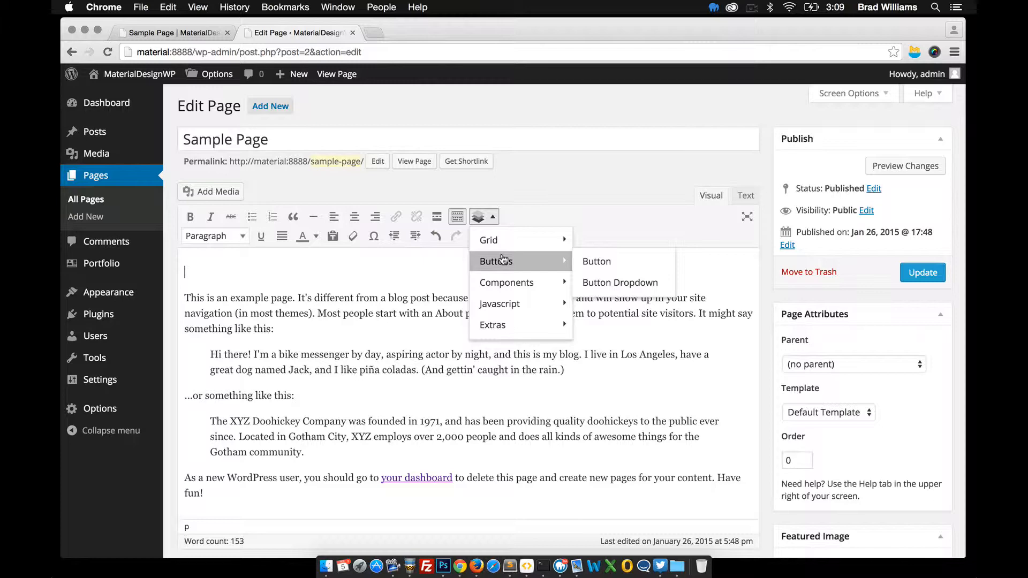
{"action": "left_click", "coordinate": [596, 261]}
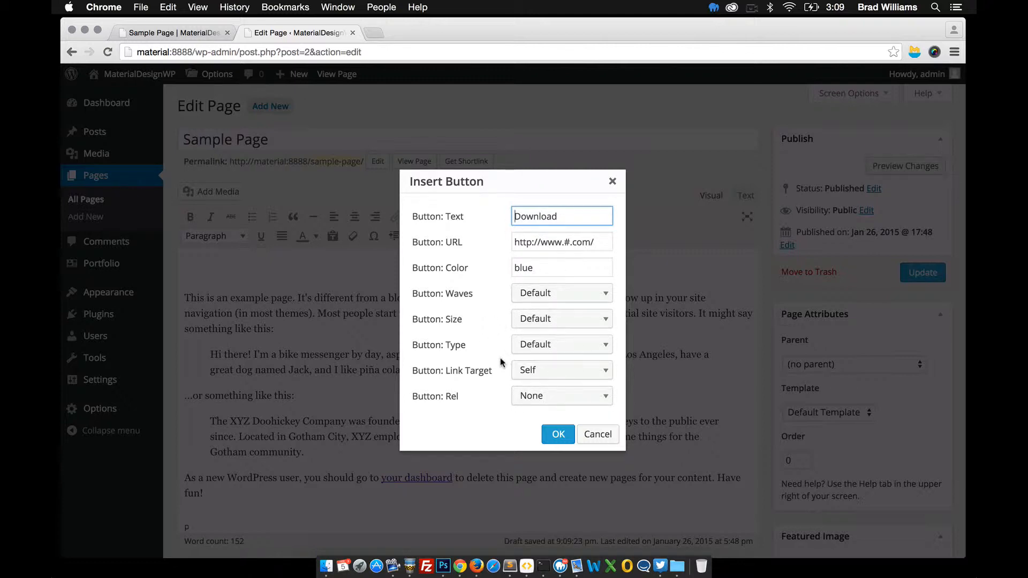
{"action": "left_click", "coordinate": [558, 434]}
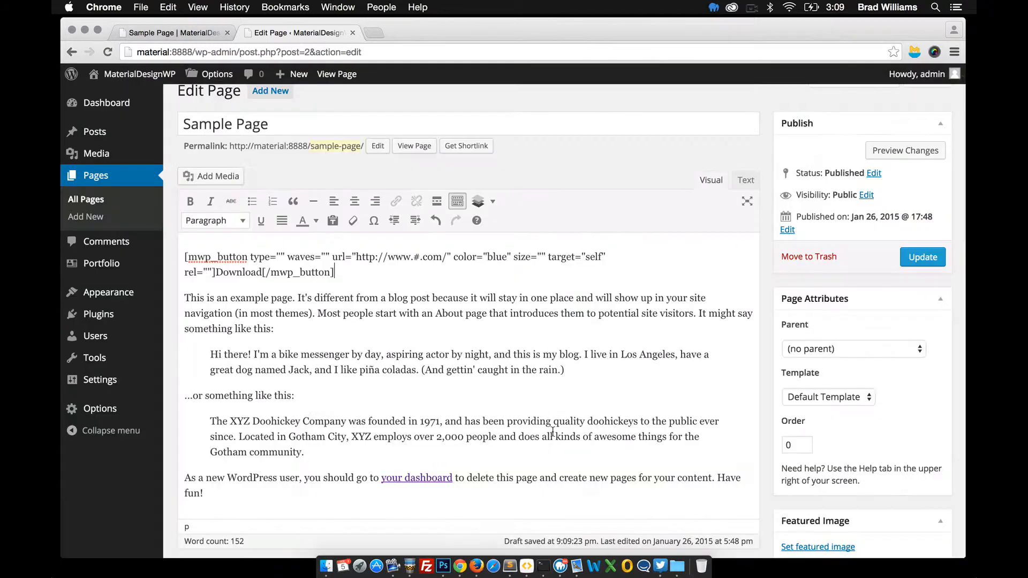
- Update the page and view the live Sample Page showing the blue Download button
{"action": "left_click", "coordinate": [922, 256]}
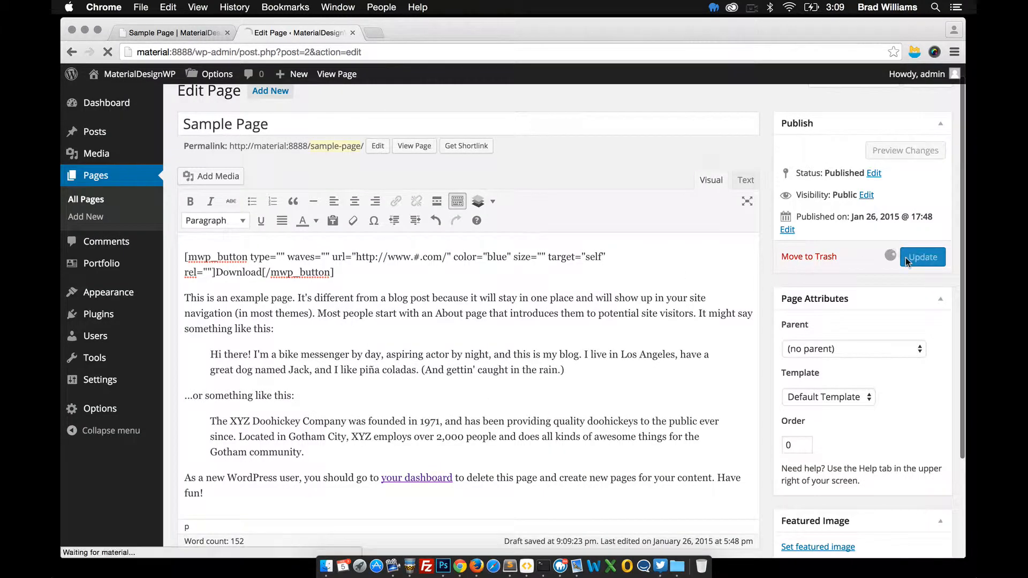
{"action": "left_click", "coordinate": [170, 32]}
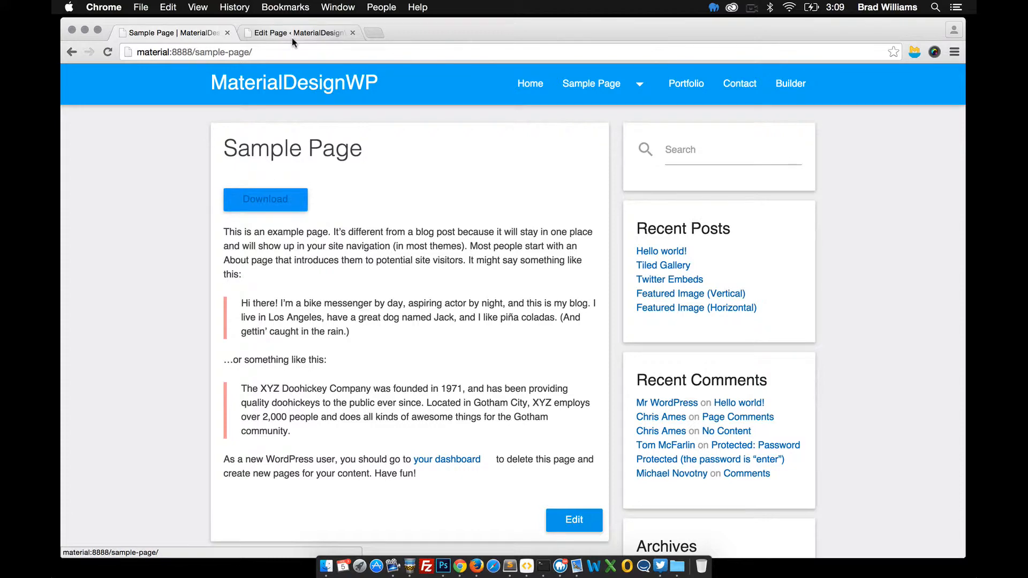
- Change the button color to 'red white-text', update, then return to the editor
{"action": "left_click", "coordinate": [298, 33]}
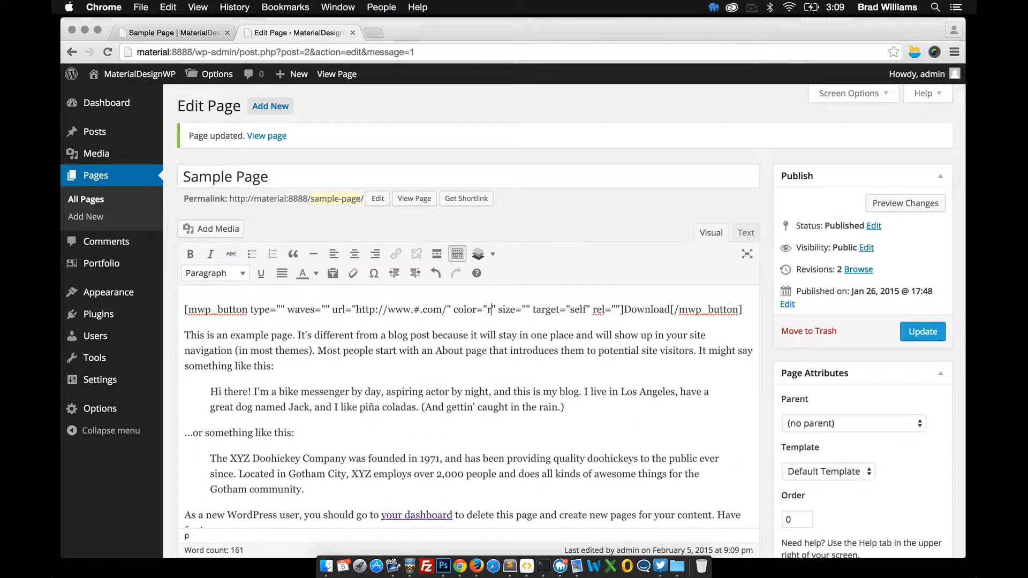
{"action": "type", "text": "ed white-tex"}
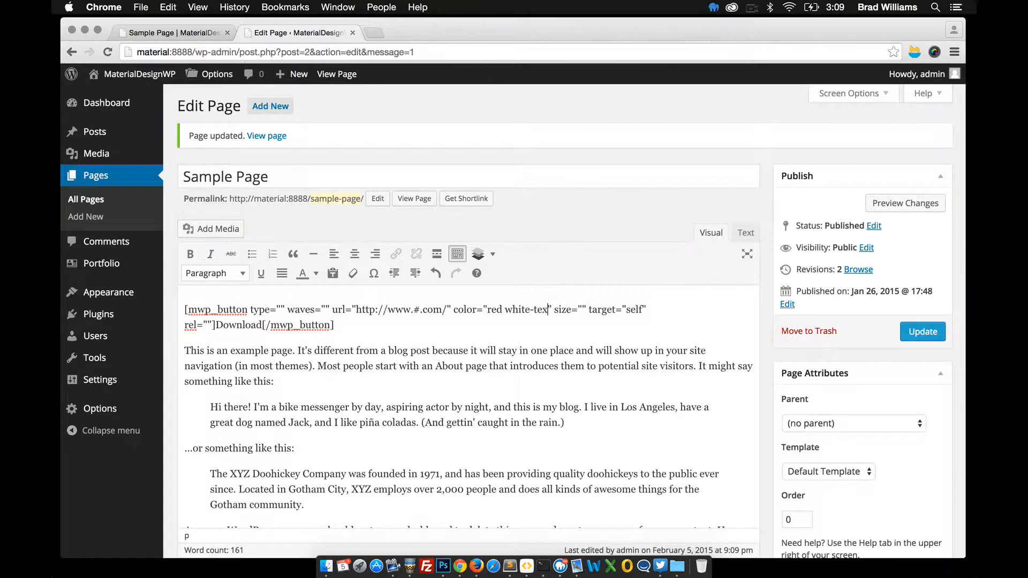
{"action": "left_click", "coordinate": [923, 332]}
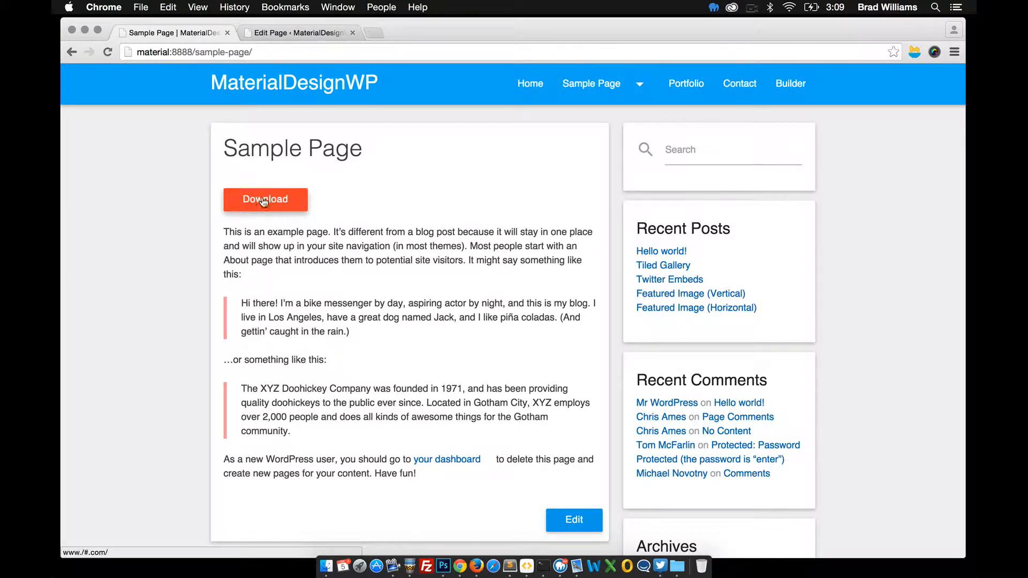
{"action": "left_click", "coordinate": [297, 32]}
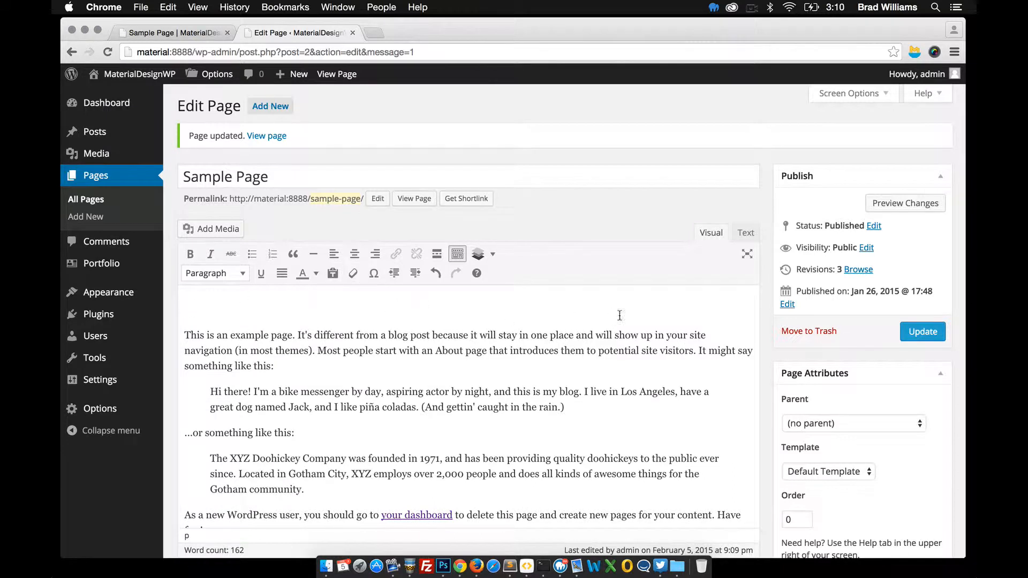
- Set the Page Attributes template to Page Builder, save, and view the full-width page
{"action": "left_click", "coordinate": [479, 254]}
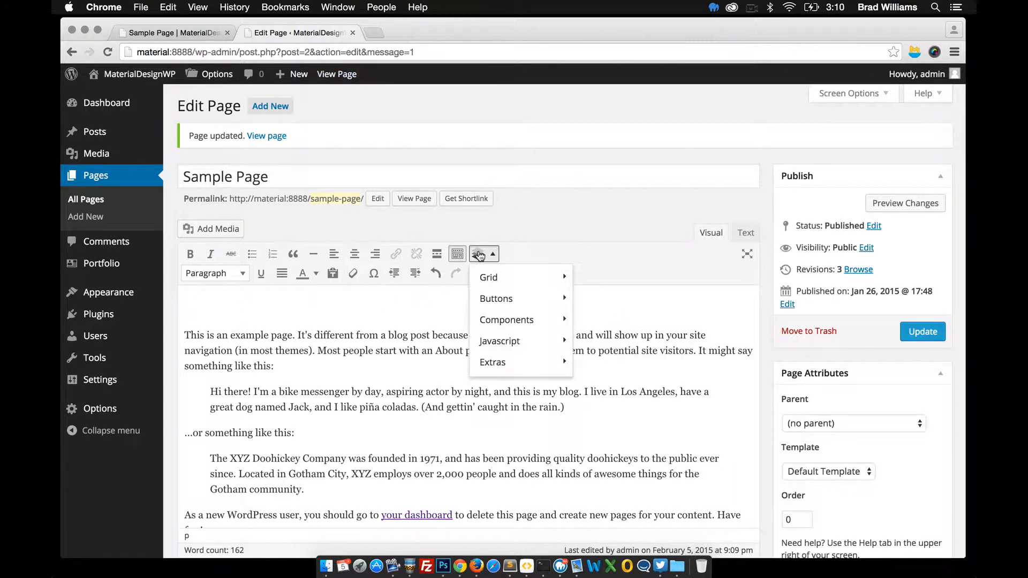
{"action": "mouse_move", "coordinate": [499, 341]}
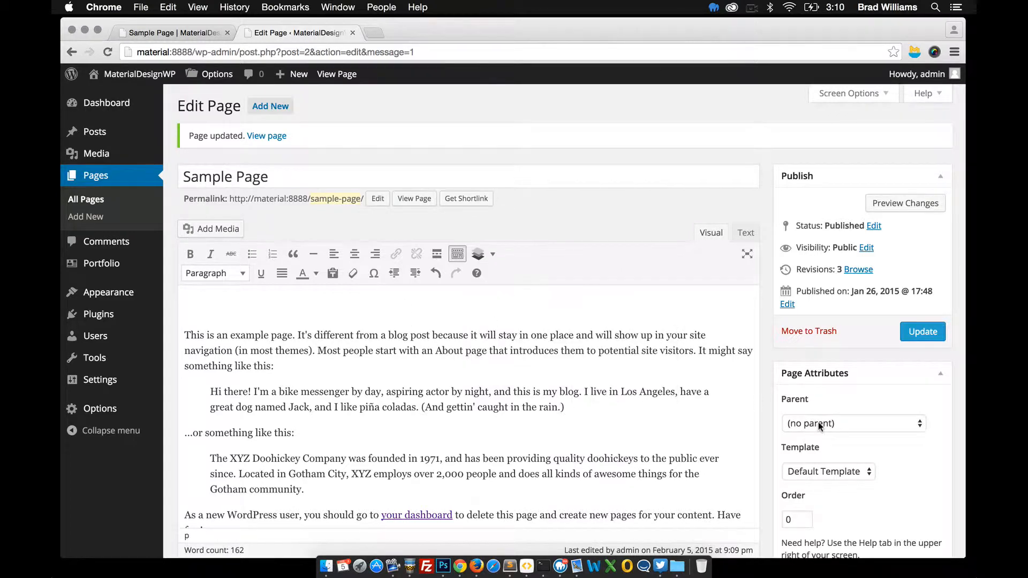
{"action": "scroll", "scroll_direction": "down", "scroll_amount": 3}
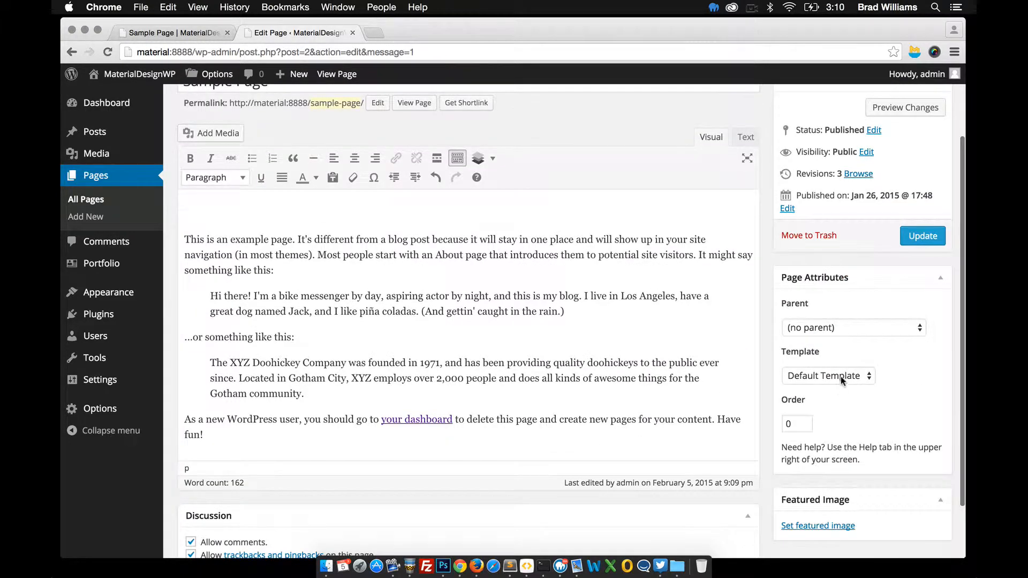
{"action": "left_click", "coordinate": [827, 376]}
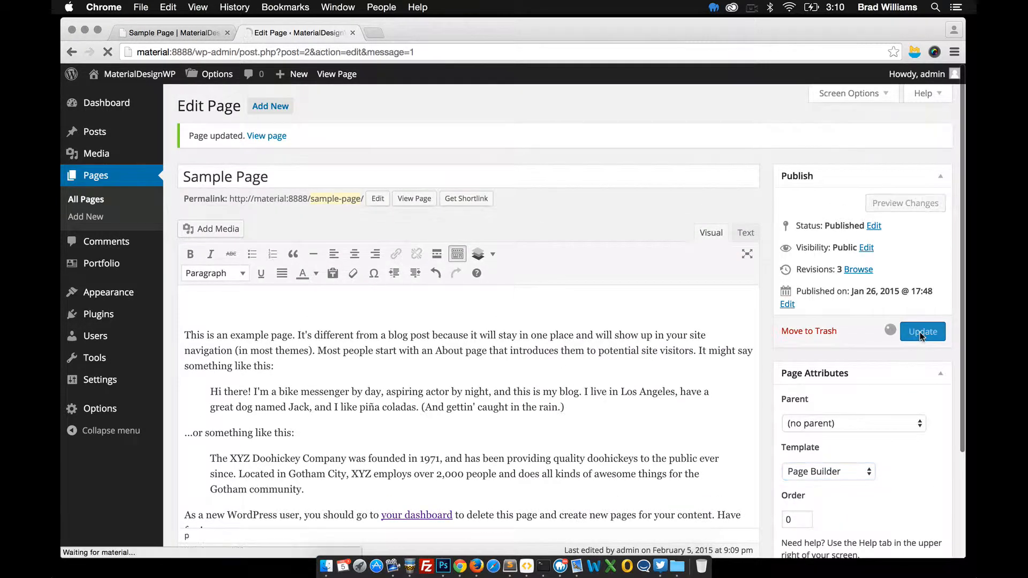
{"action": "left_click", "coordinate": [173, 32]}
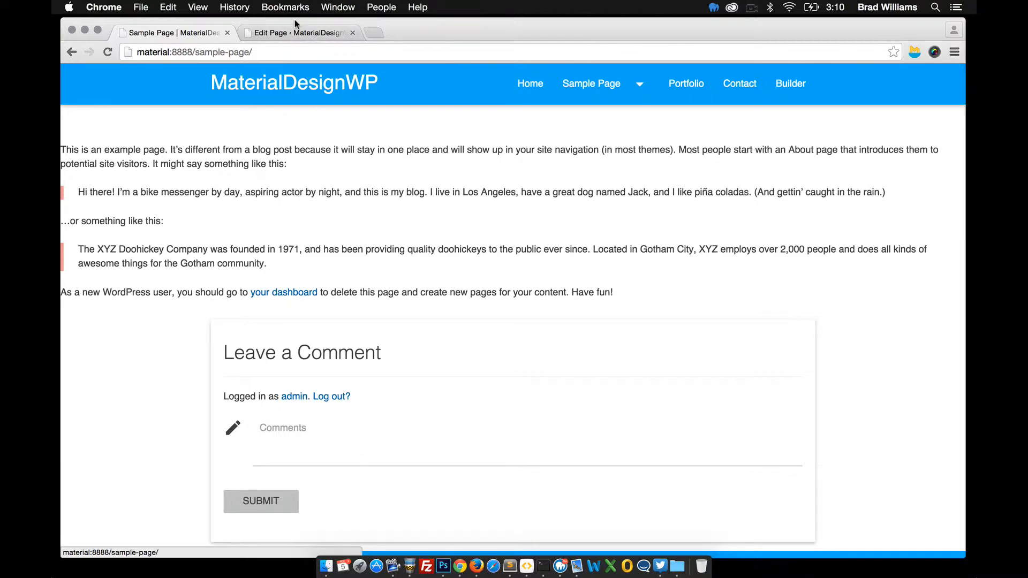
- Uncheck Allow comments in Discussion, update, and return to the editor
{"action": "left_click", "coordinate": [295, 32]}
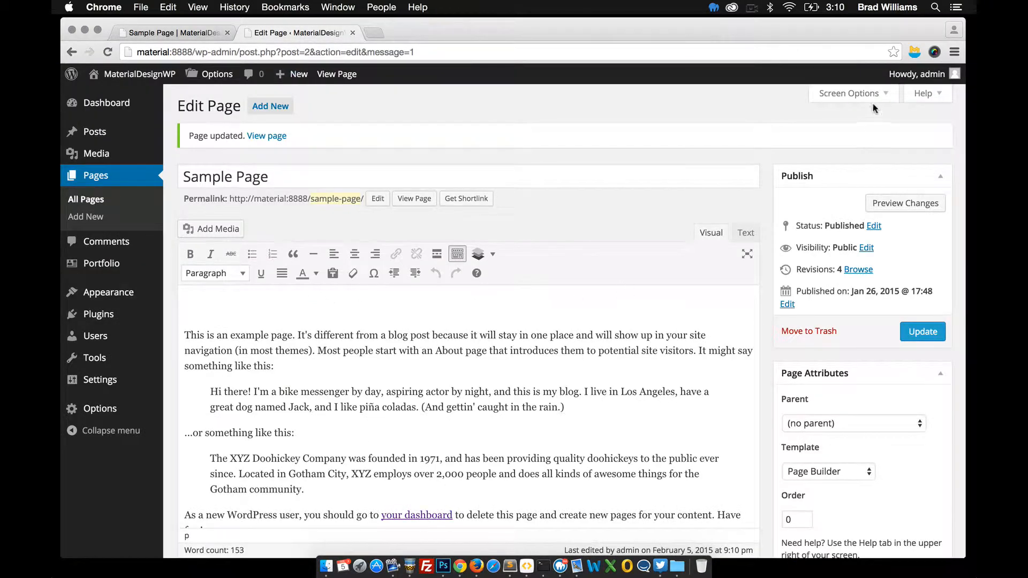
{"action": "left_click", "coordinate": [848, 93]}
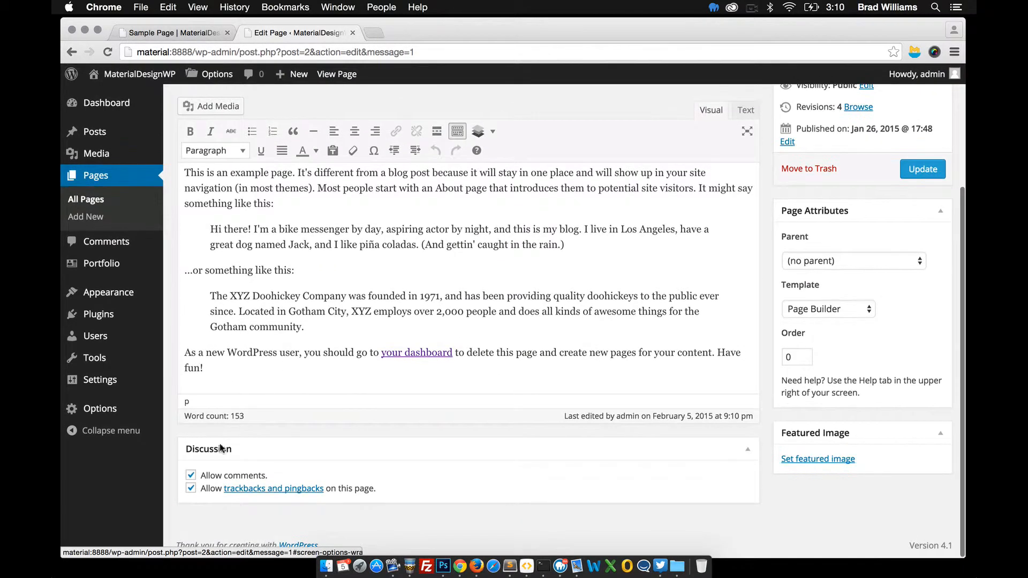
{"action": "left_click", "coordinate": [190, 475]}
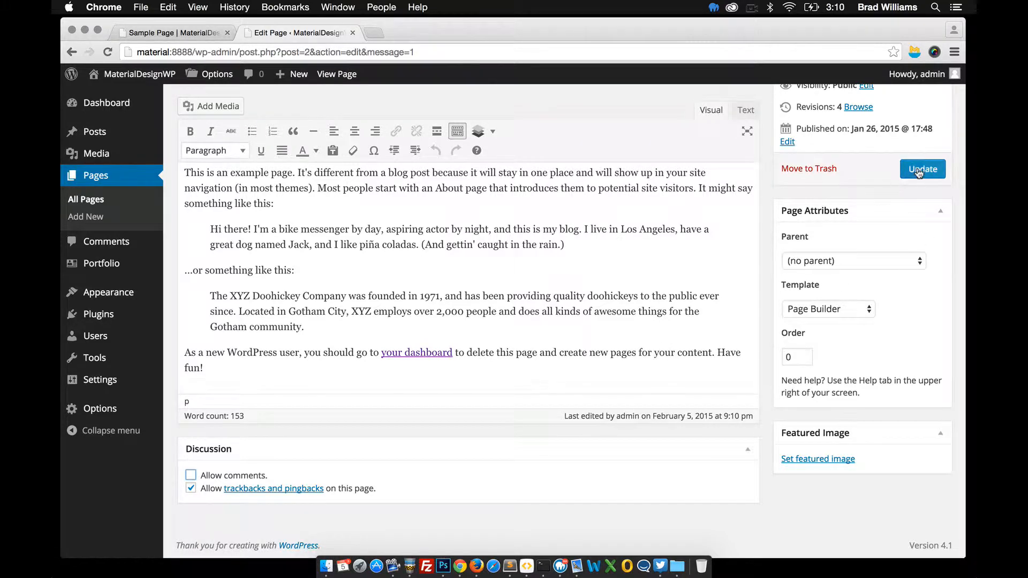
{"action": "left_click", "coordinate": [922, 169]}
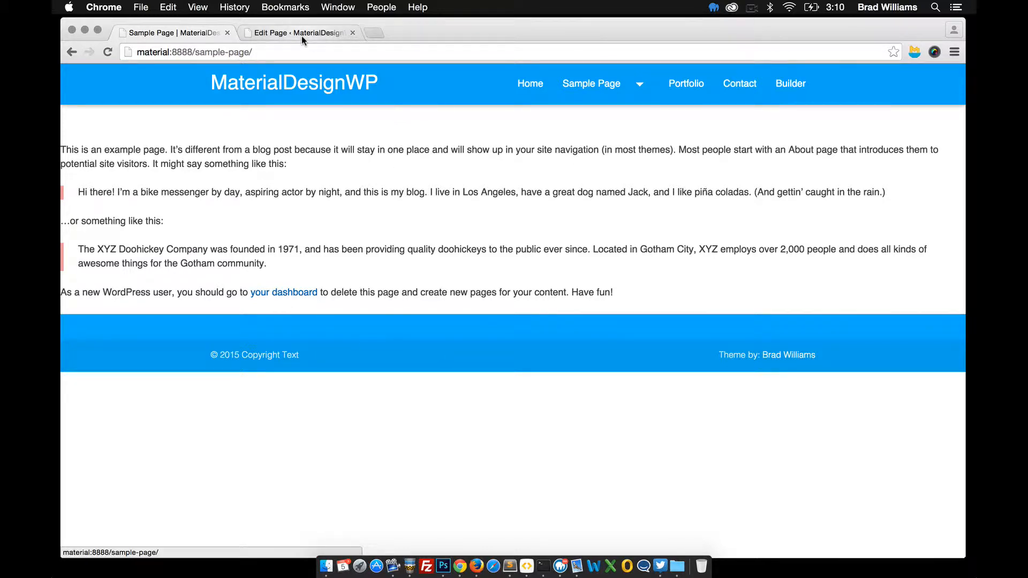
{"action": "left_click", "coordinate": [299, 32]}
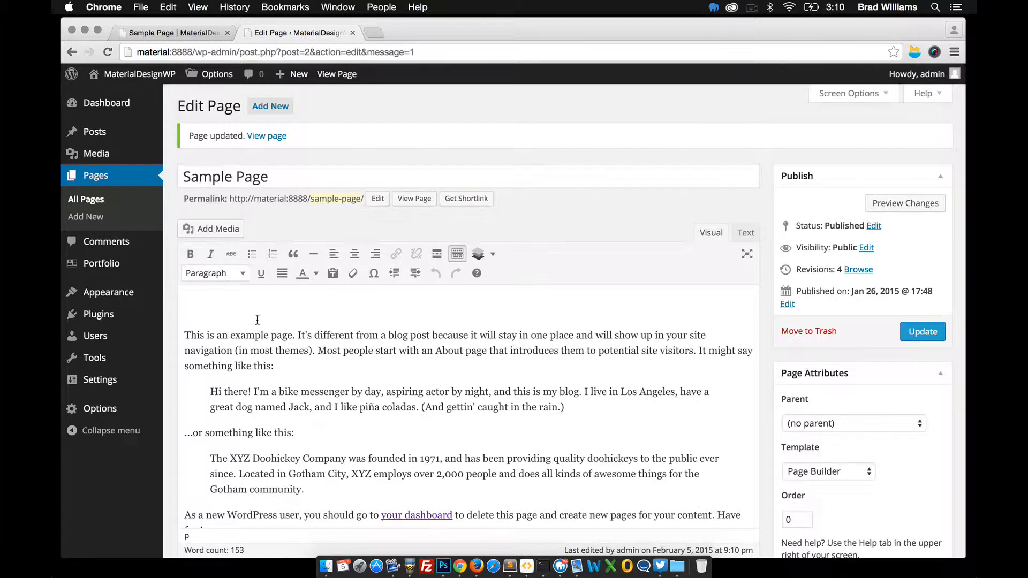
{"action": "mouse_move", "coordinate": [490, 254]}
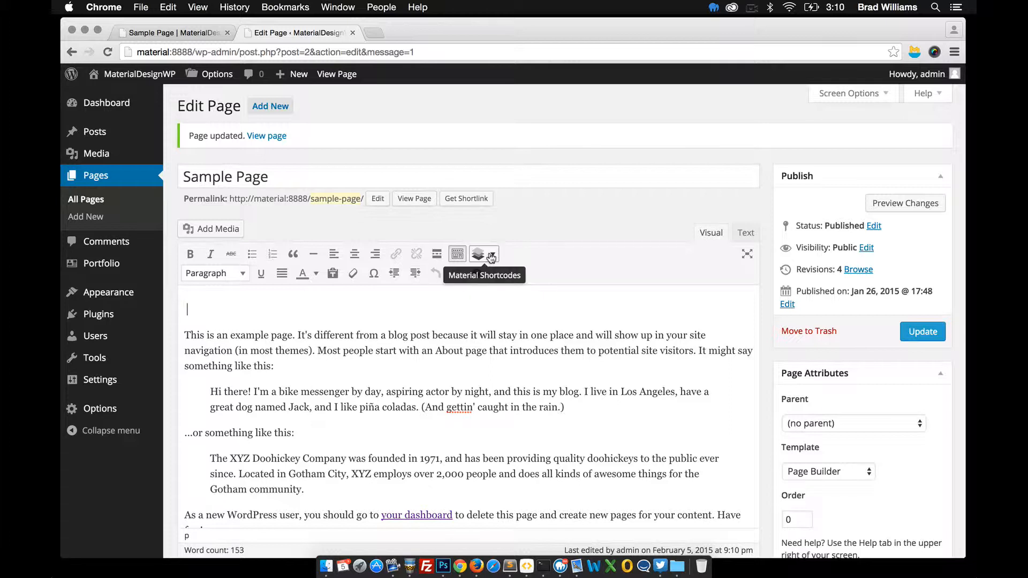
- Insert a Javascript > Parallax shortcode at the top and open Insert Media
{"action": "left_click", "coordinate": [479, 255]}
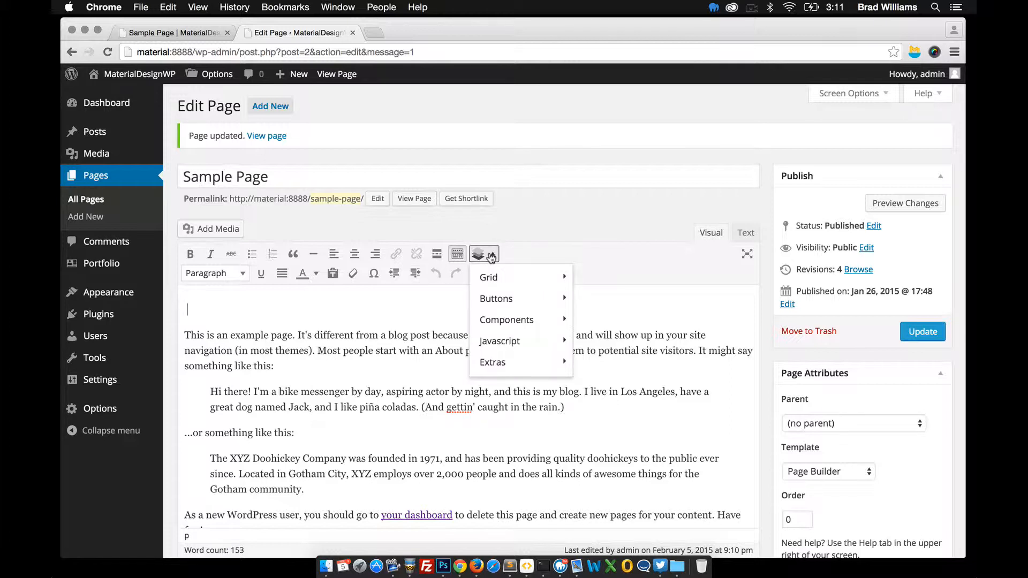
{"action": "mouse_move", "coordinate": [500, 341]}
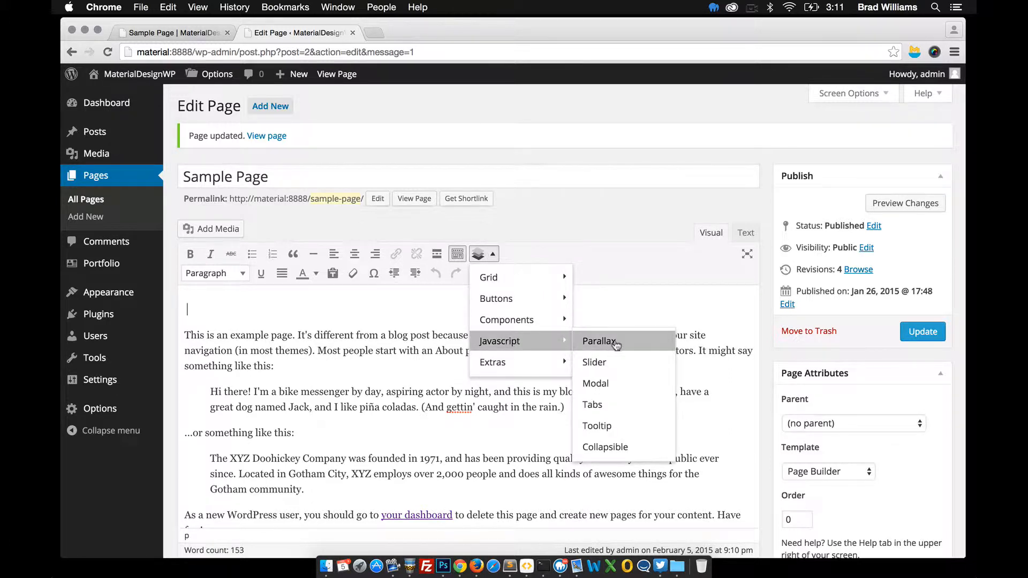
{"action": "left_click", "coordinate": [599, 341]}
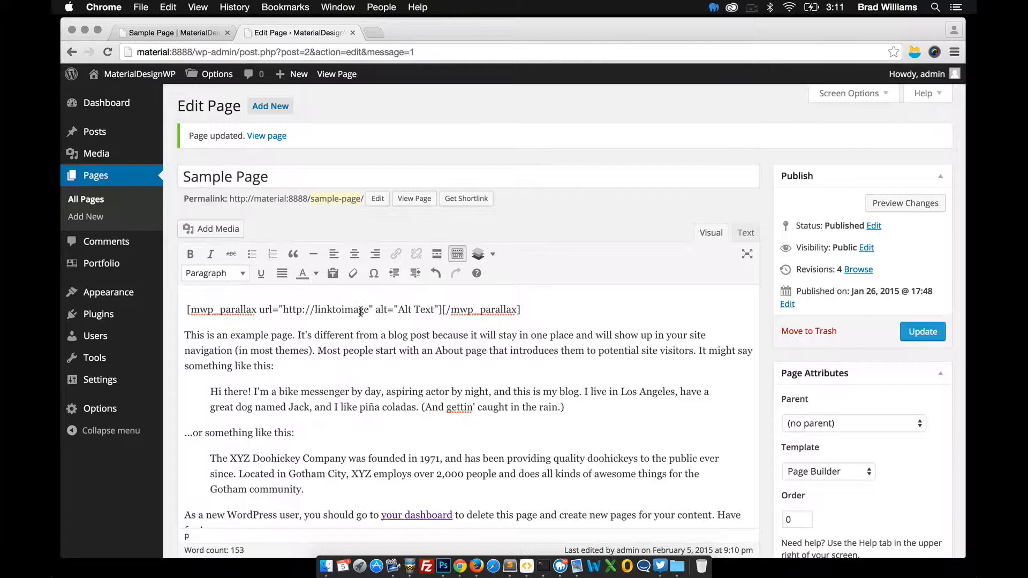
{"action": "left_click", "coordinate": [217, 229]}
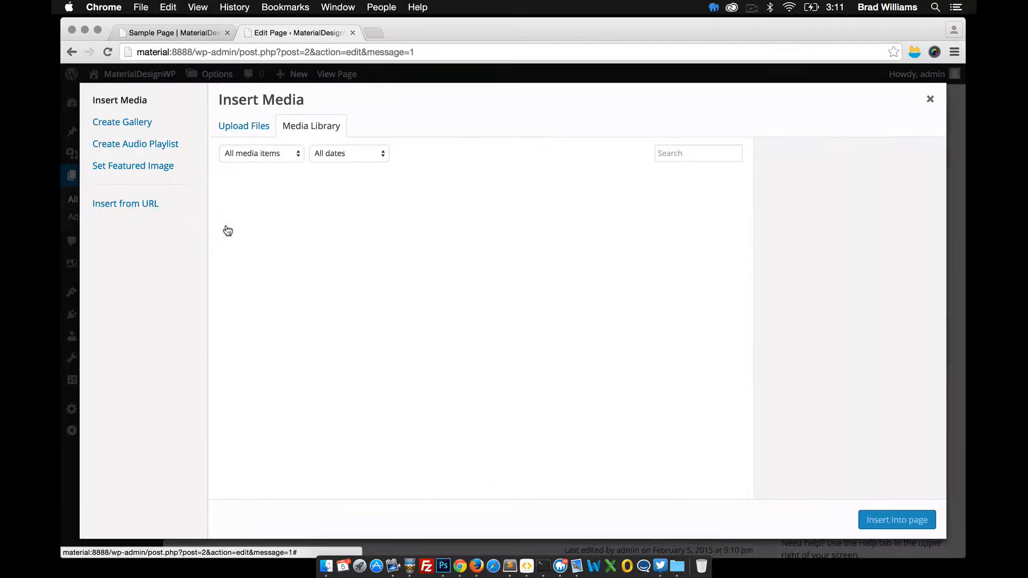
- Choose the cityscape-car-lights photo from the Media Library for the parallax
{"action": "left_click", "coordinate": [311, 125]}
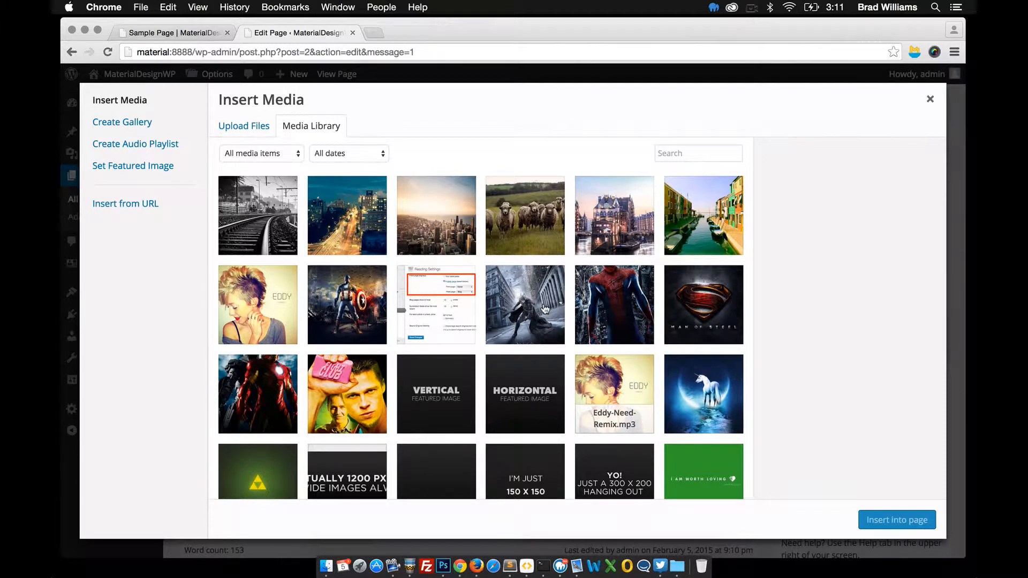
{"action": "left_click", "coordinate": [347, 215]}
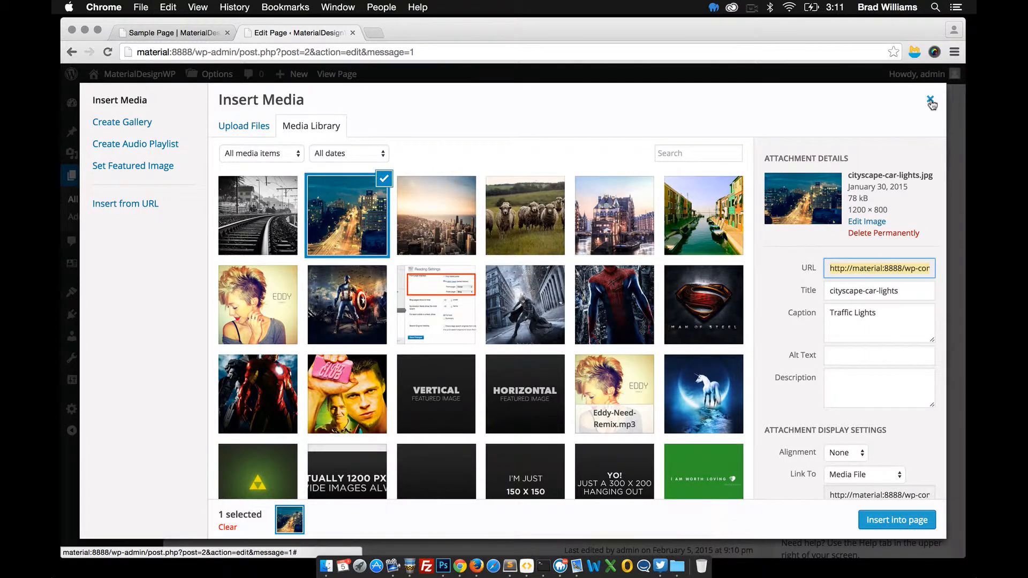
{"action": "left_click", "coordinate": [932, 104]}
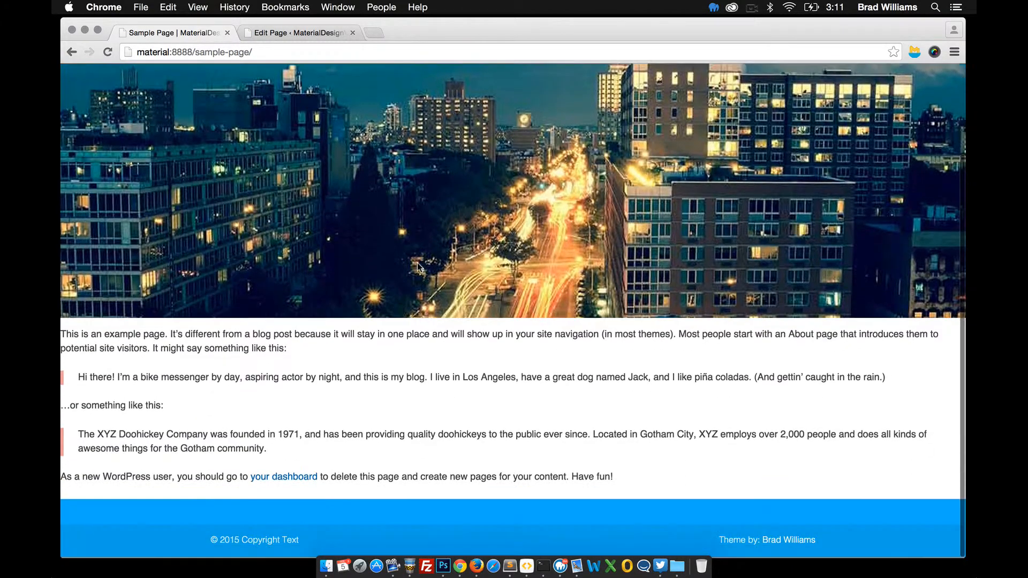
- Scroll the live page to see the parallax effect, then return to the editor
{"action": "scroll", "scroll_direction": "down", "scroll_amount": 3}
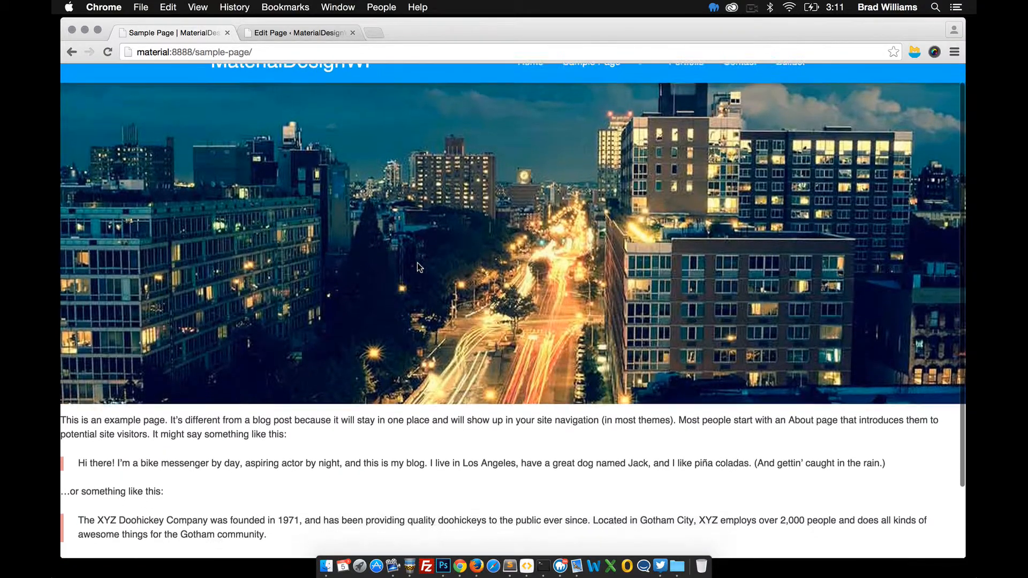
{"action": "scroll", "scroll_direction": "down", "scroll_amount": 3}
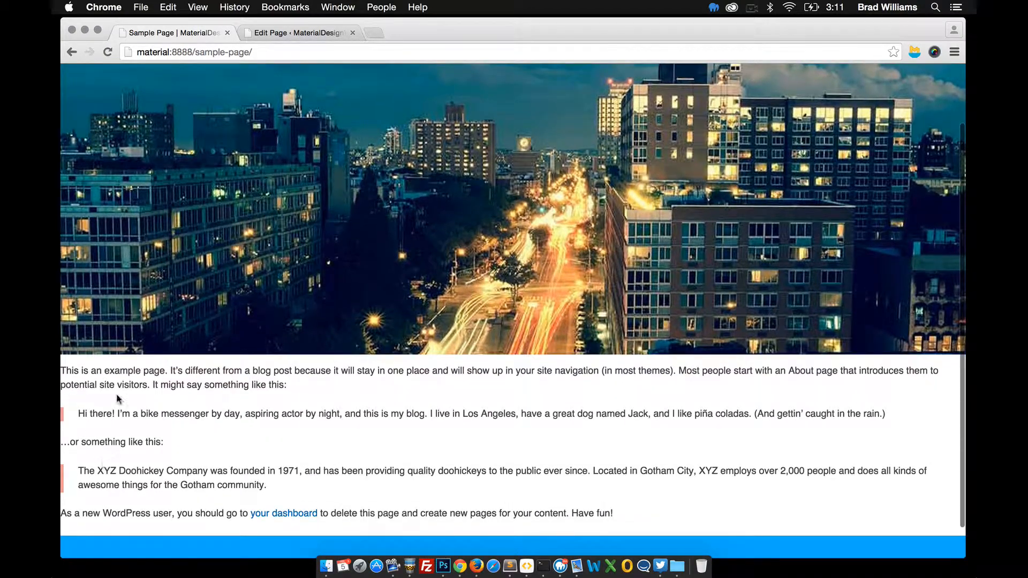
{"action": "mouse_move", "coordinate": [257, 426]}
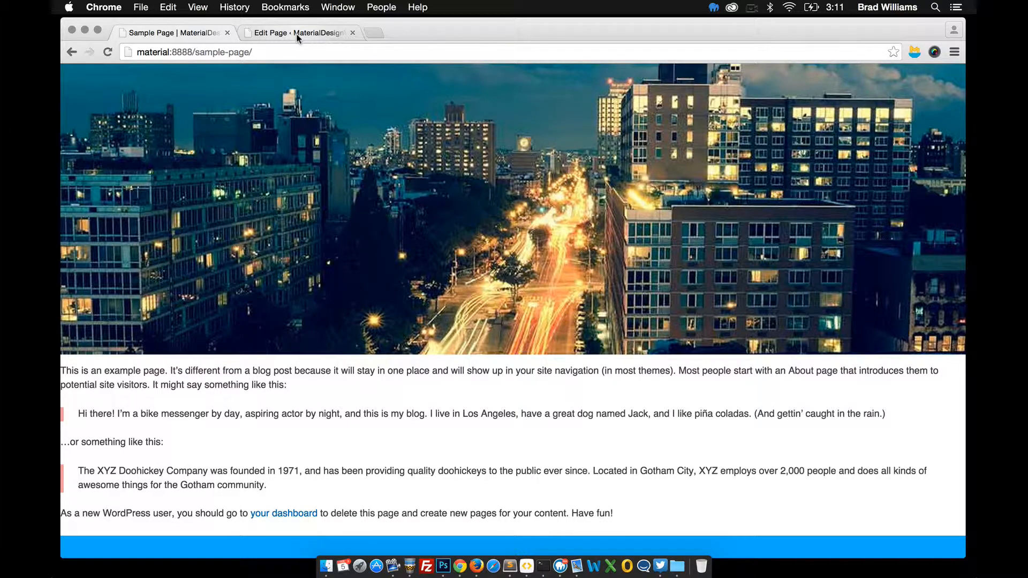
{"action": "left_click", "coordinate": [298, 33]}
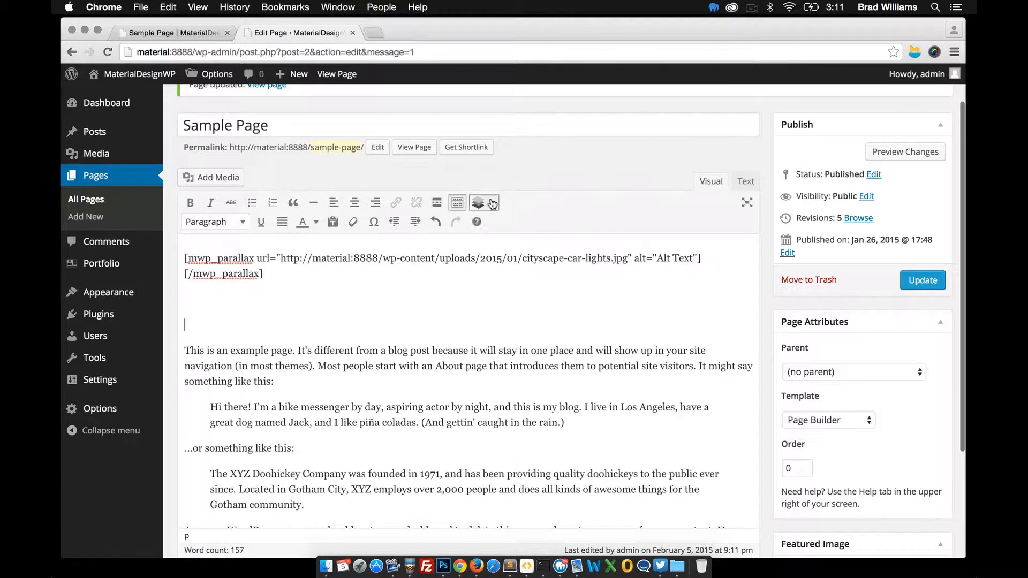
- Wrap the page text in a Grid > Container shortcode and update the page
{"action": "left_click", "coordinate": [478, 202]}
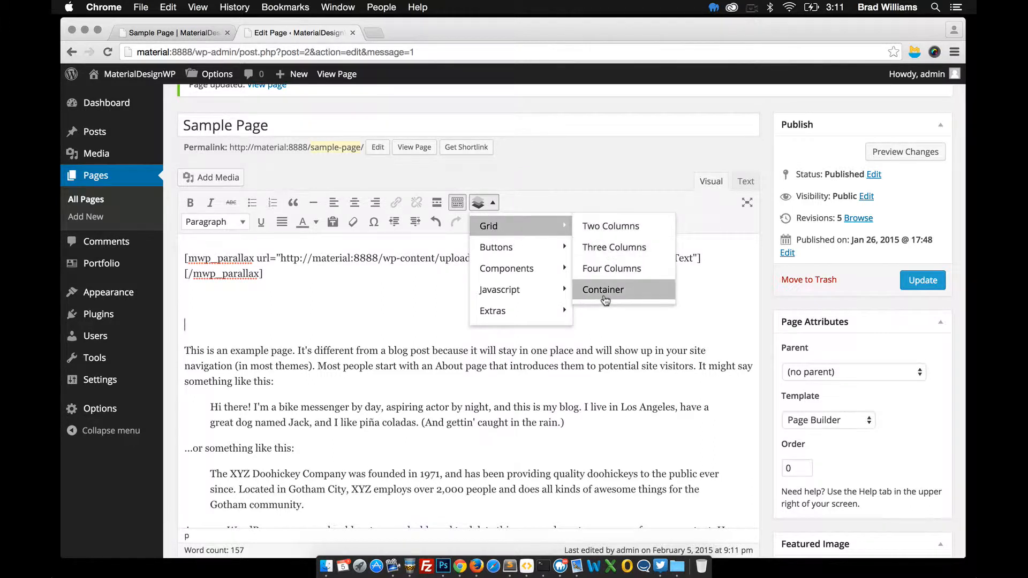
{"action": "left_click", "coordinate": [603, 290]}
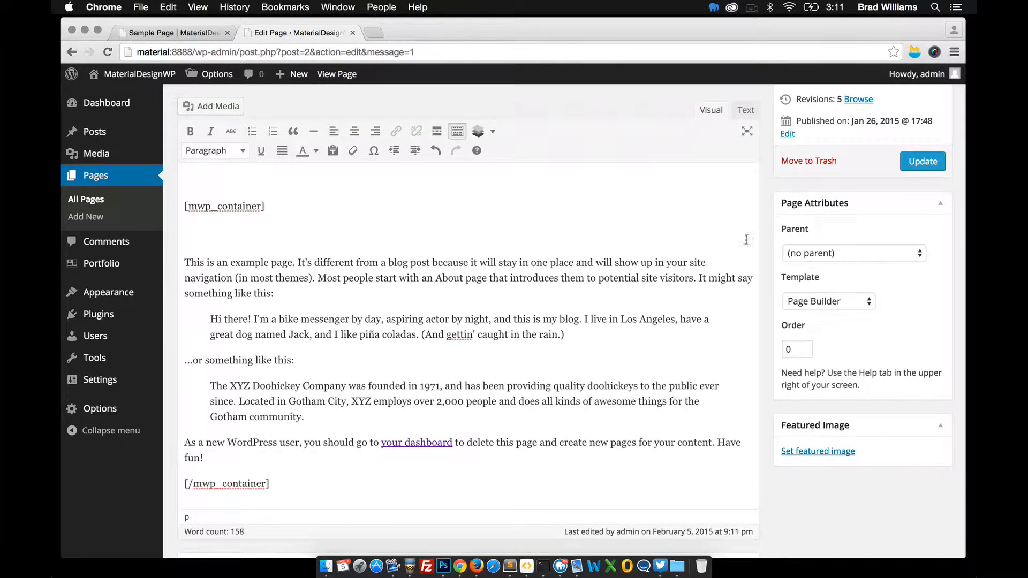
{"action": "left_click", "coordinate": [173, 32]}
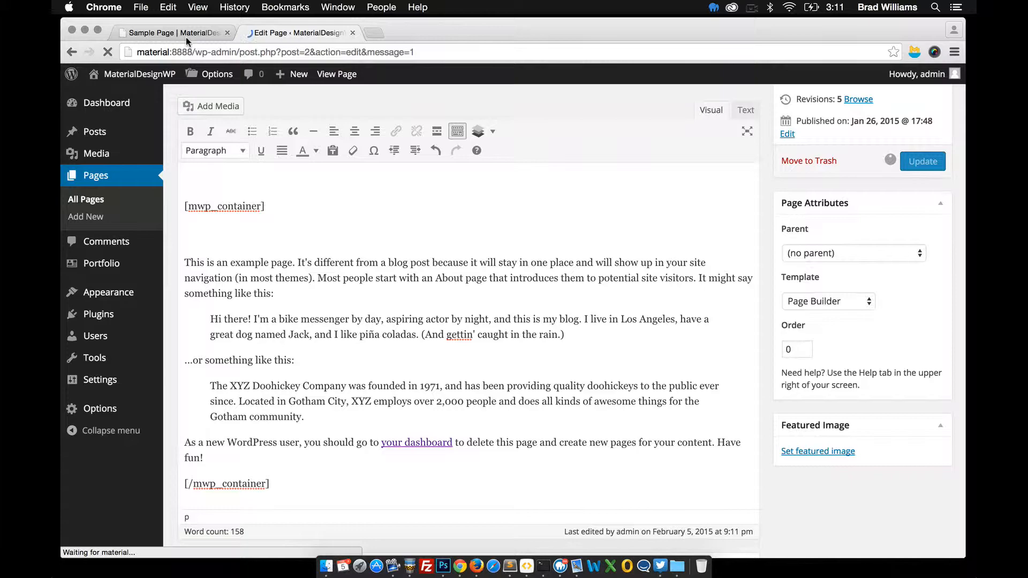
- Reload the live Sample Page to check the centered column, then return to editing
{"action": "left_click", "coordinate": [171, 33]}
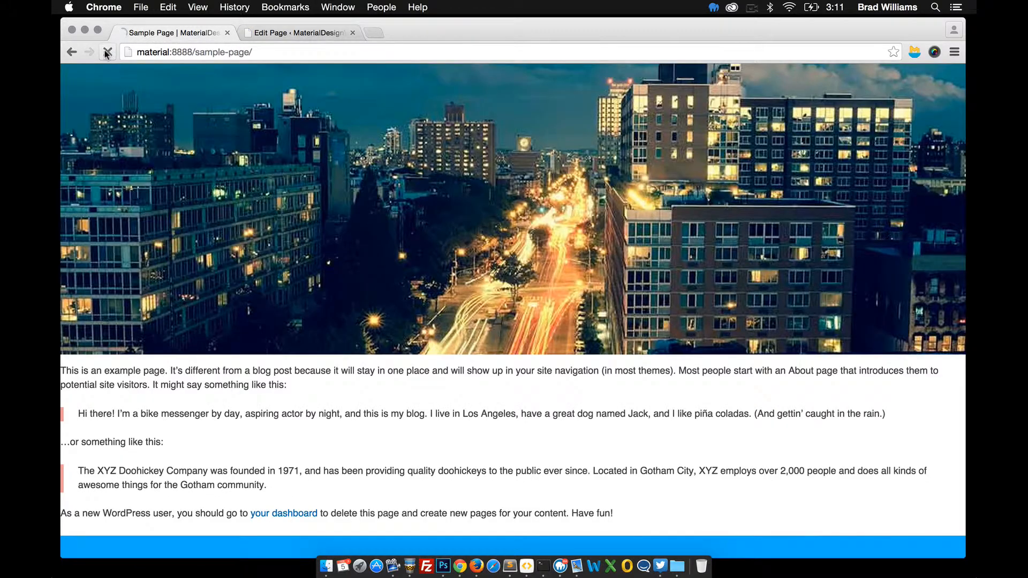
{"action": "left_click", "coordinate": [108, 52]}
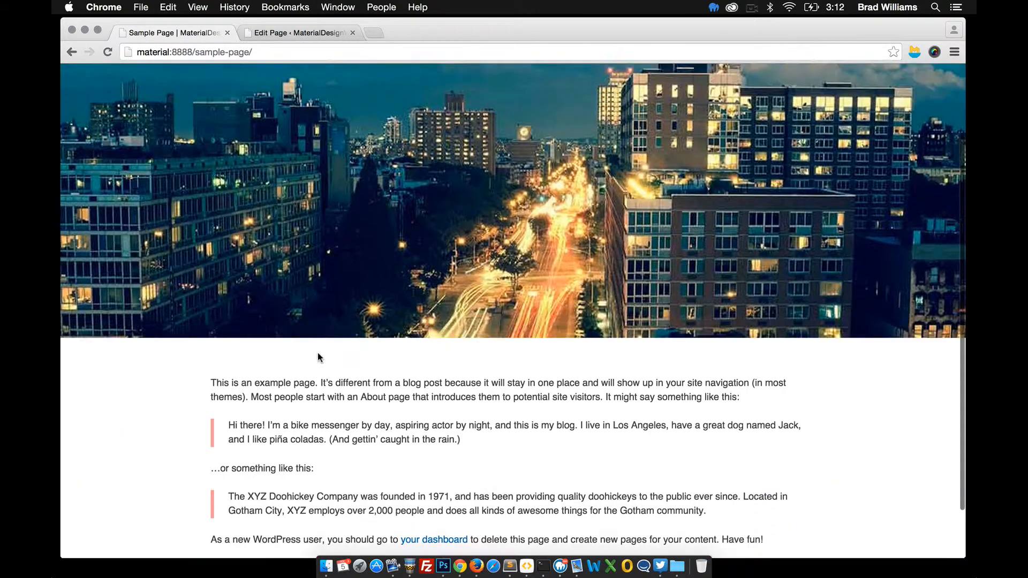
{"action": "scroll", "scroll_direction": "down", "scroll_amount": 3}
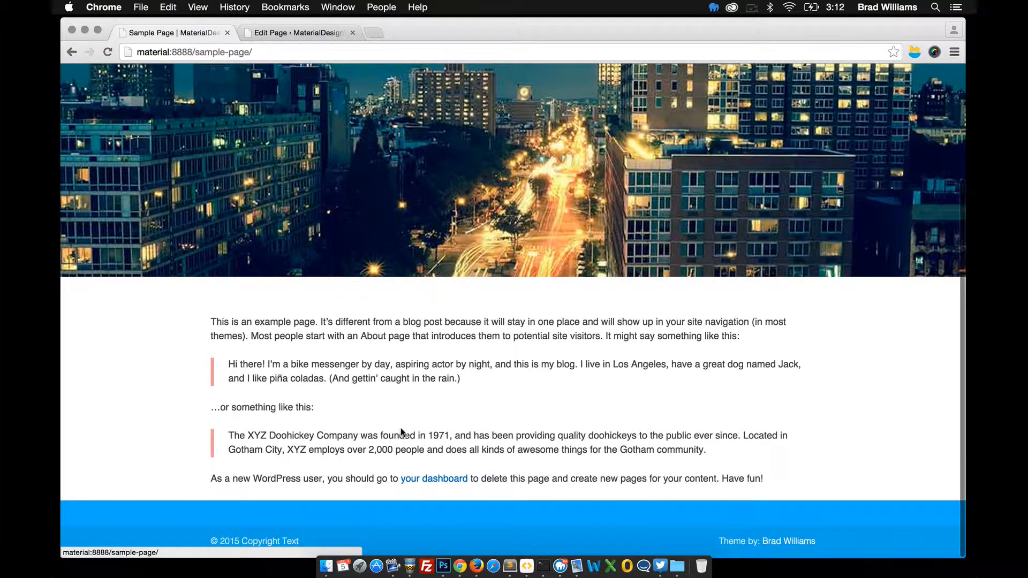
{"action": "left_click", "coordinate": [295, 32]}
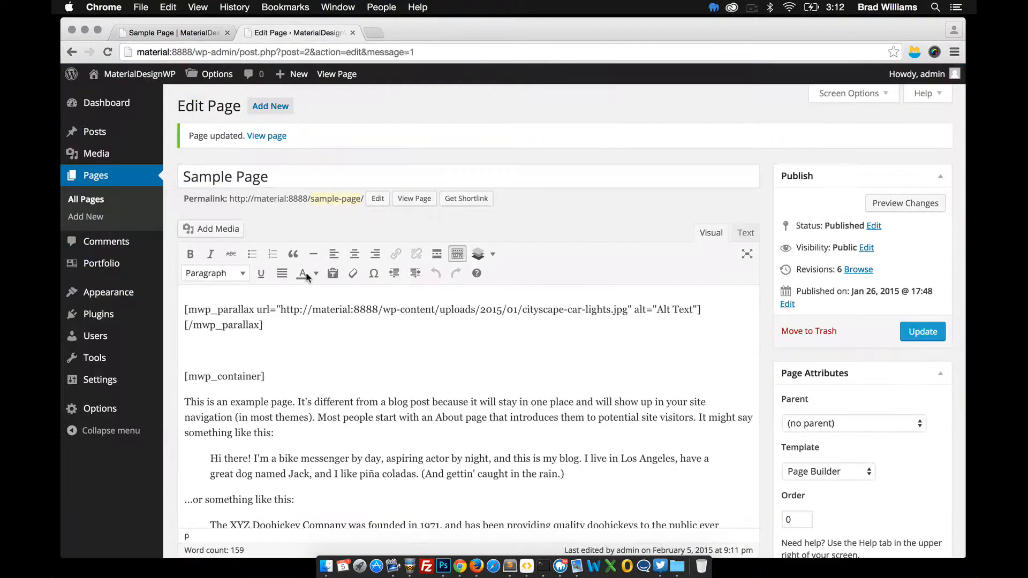
- Insert an empty Material container shortcode below the parallax shortcode
{"action": "left_click", "coordinate": [478, 254]}
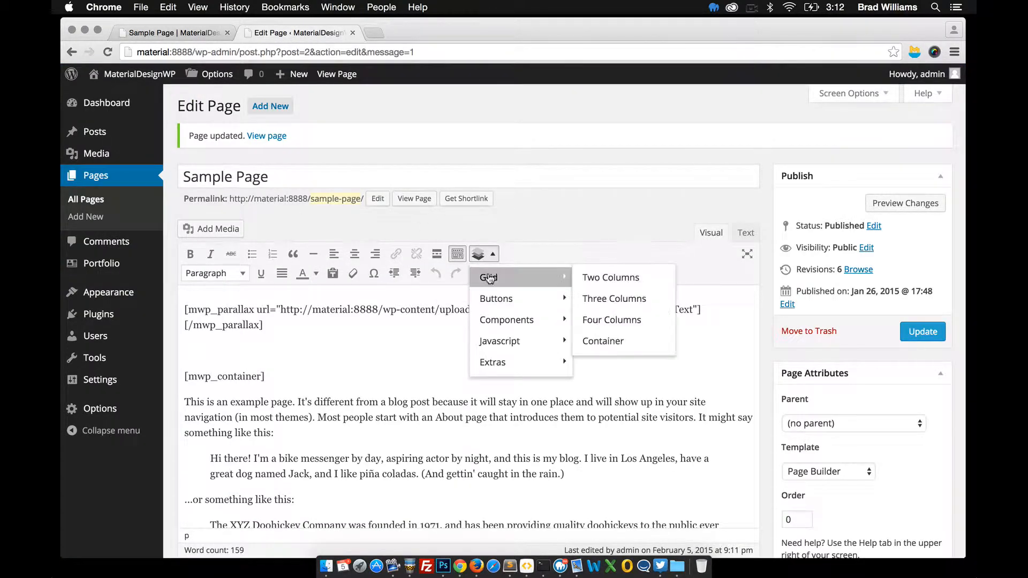
{"action": "mouse_move", "coordinate": [496, 298]}
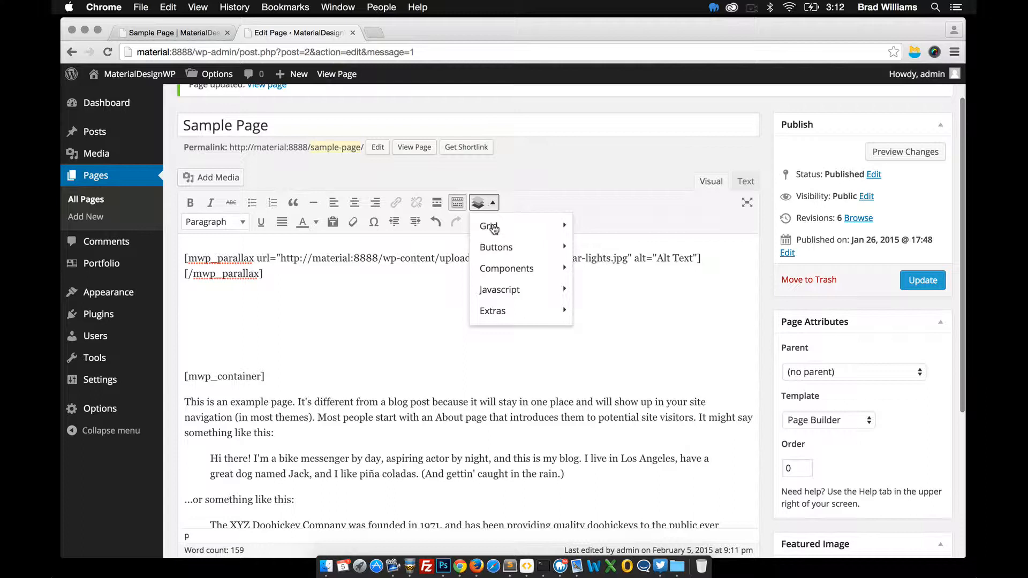
{"action": "mouse_move", "coordinate": [489, 225]}
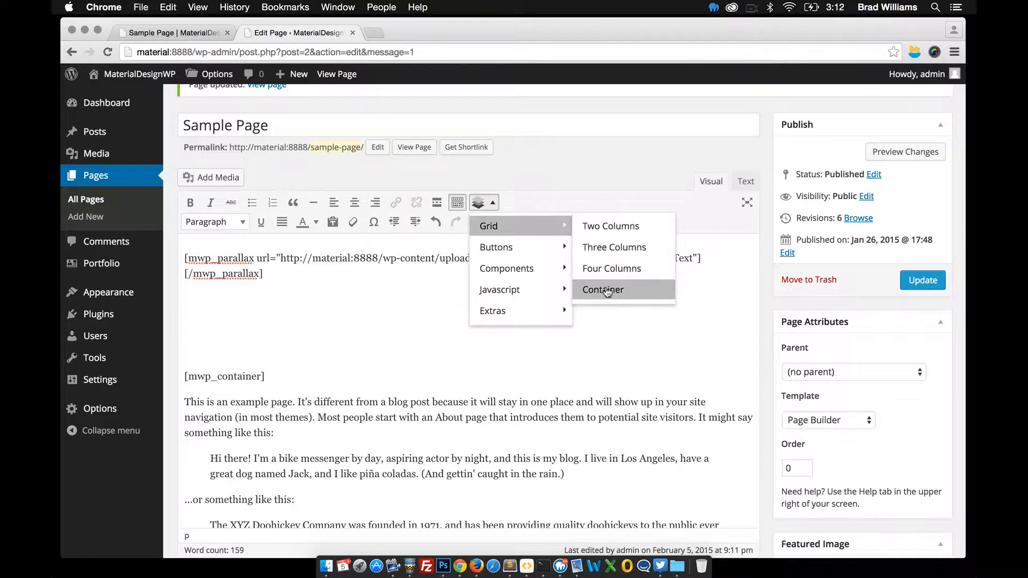
{"action": "left_click", "coordinate": [603, 289]}
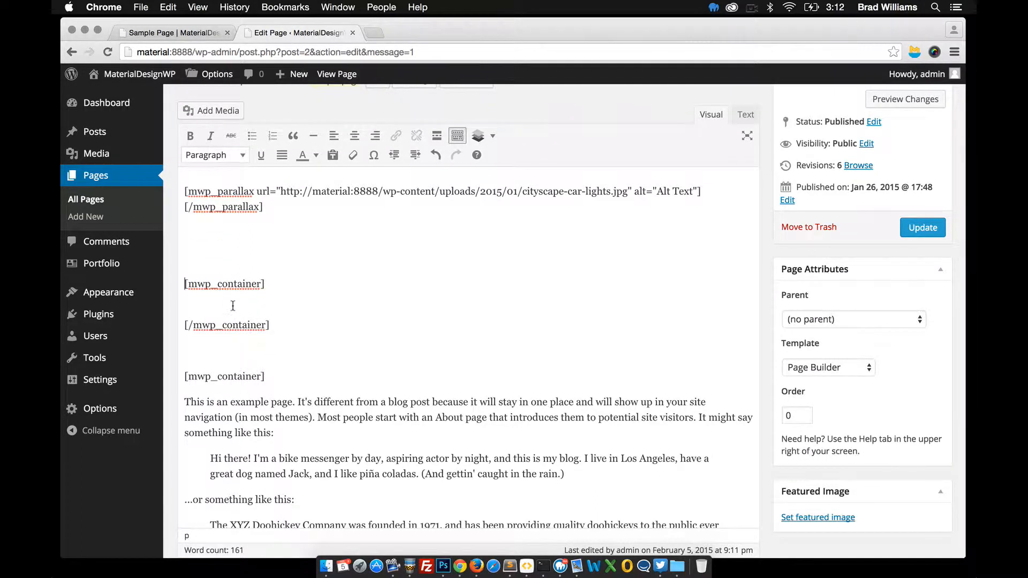
{"action": "mouse_move", "coordinate": [479, 135]}
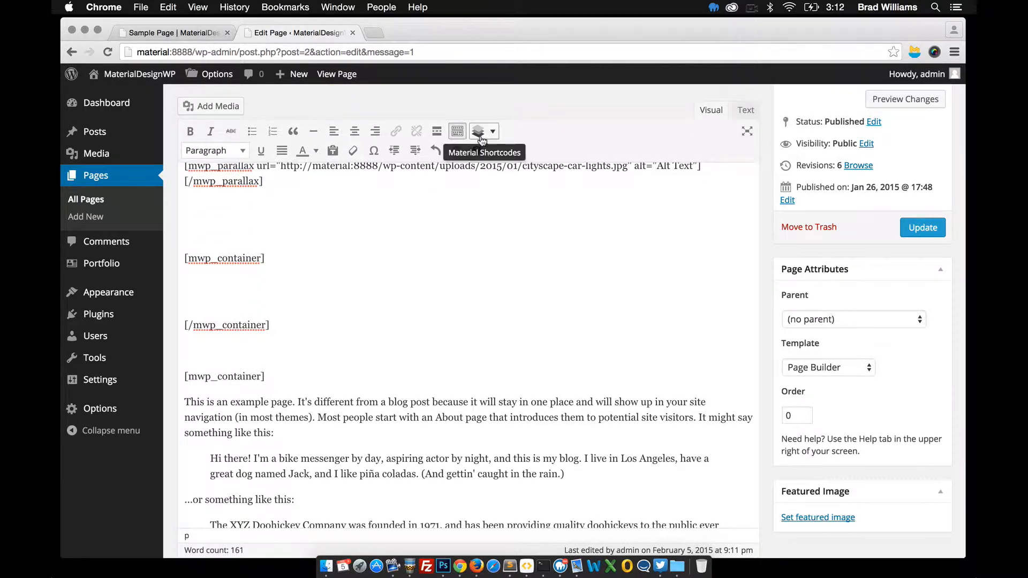
{"action": "left_click", "coordinate": [480, 132]}
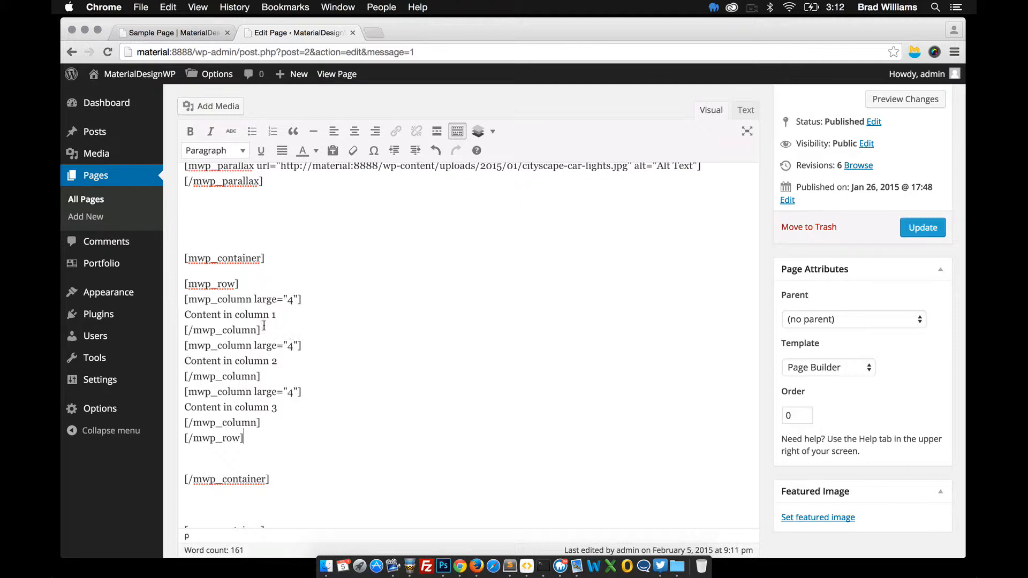
- Give the three column shortcodes small="12" and medium="4" sizes and update the page
{"action": "type", "text": "smal"}
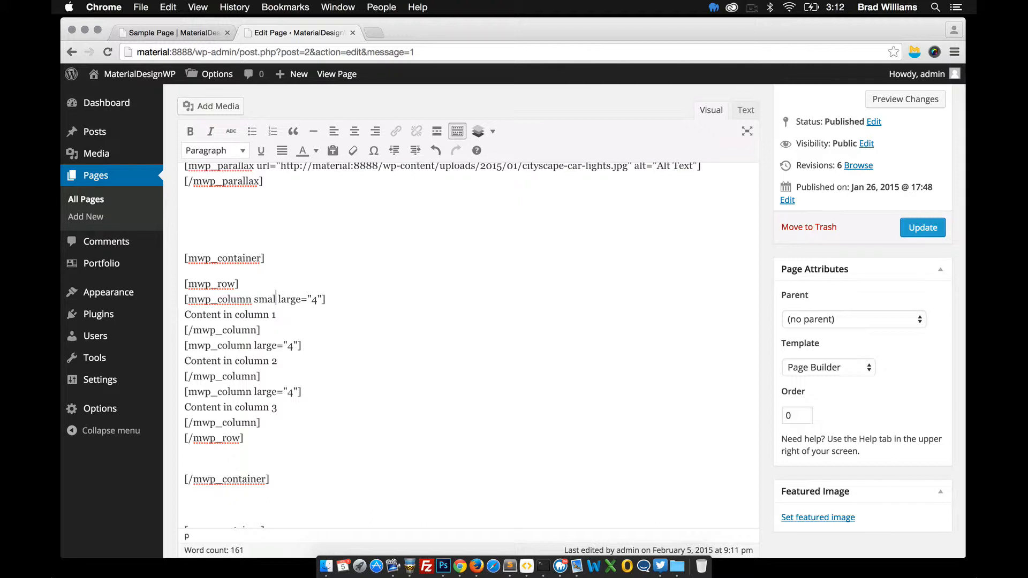
{"action": "type", "text": "12\""}
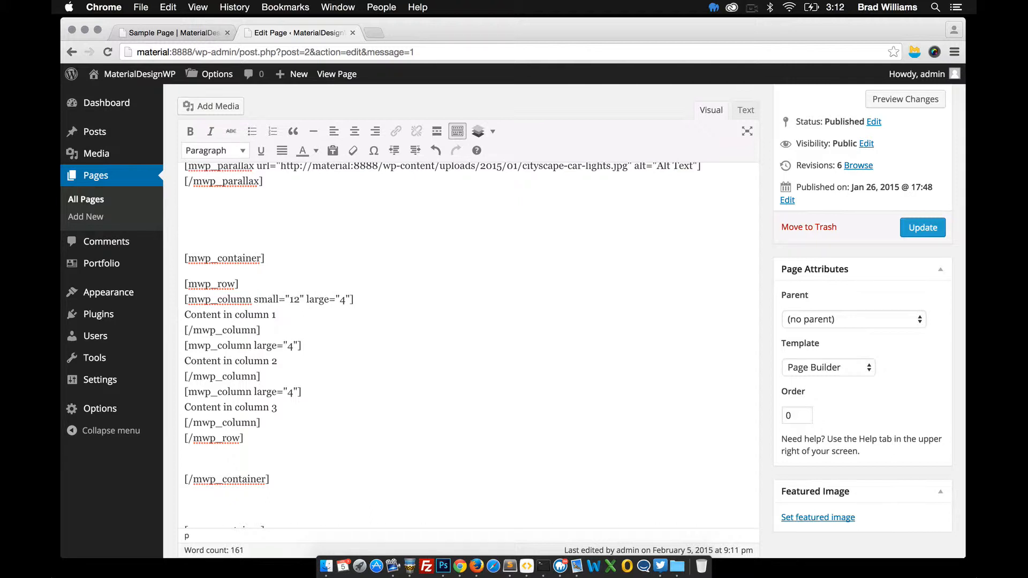
{"action": "type", "text": "medium"}
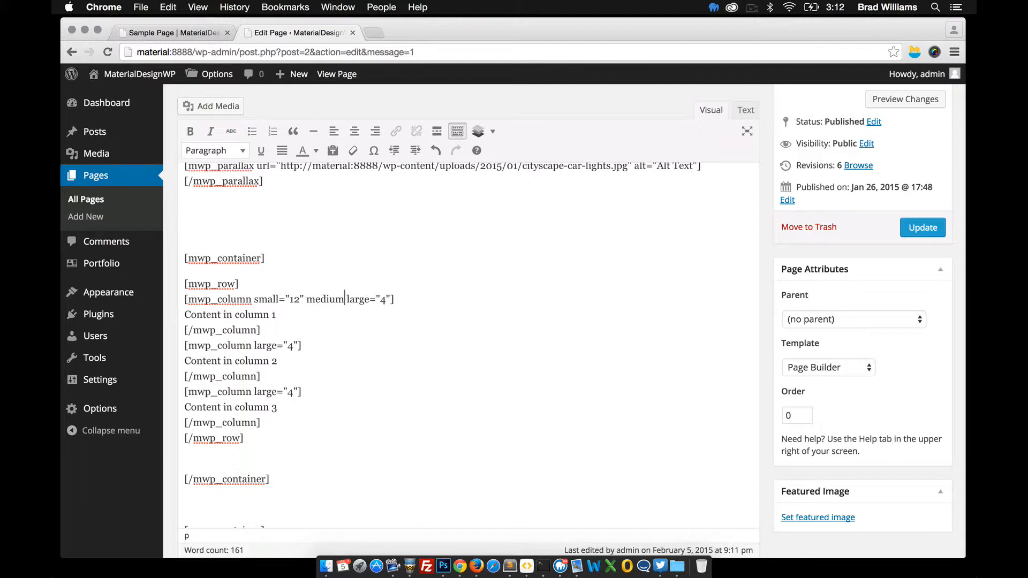
{"action": "type", "text": "=\"12\""}
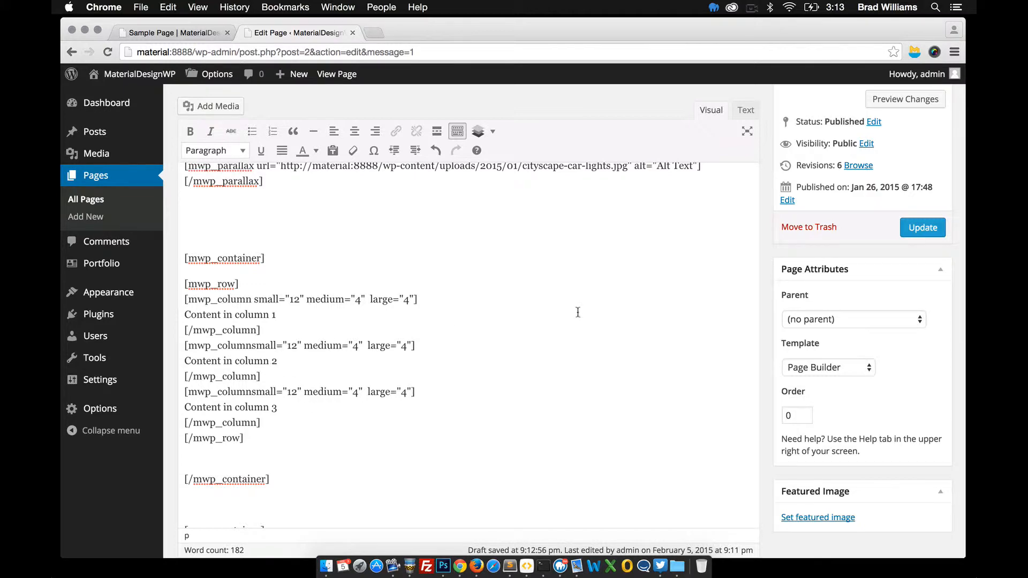
{"action": "left_click", "coordinate": [922, 227]}
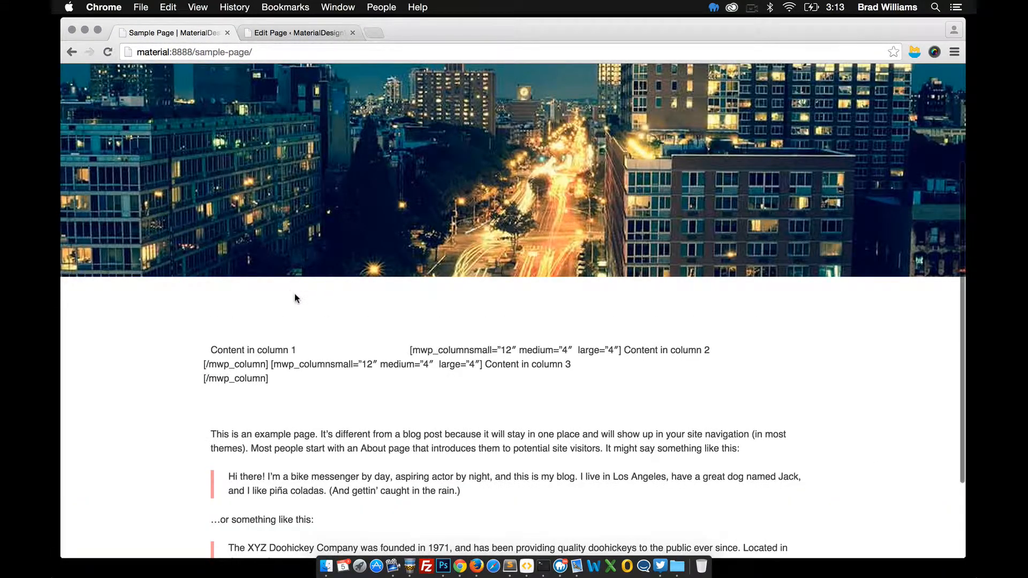
{"action": "left_click", "coordinate": [298, 33]}
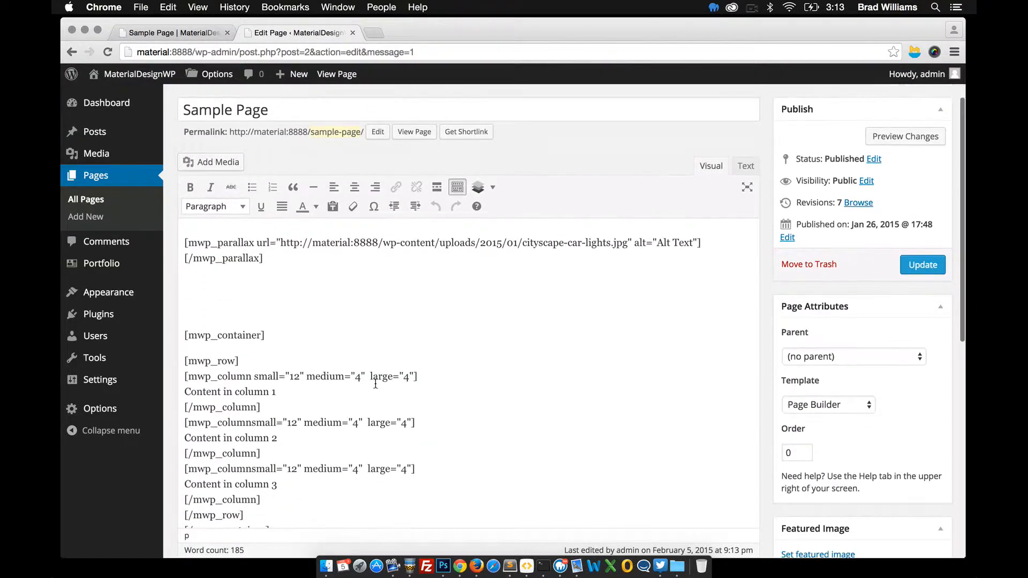
- View the live Sample Page with three columns beneath the cityscape image
{"action": "scroll", "scroll_direction": "down", "scroll_amount": 3}
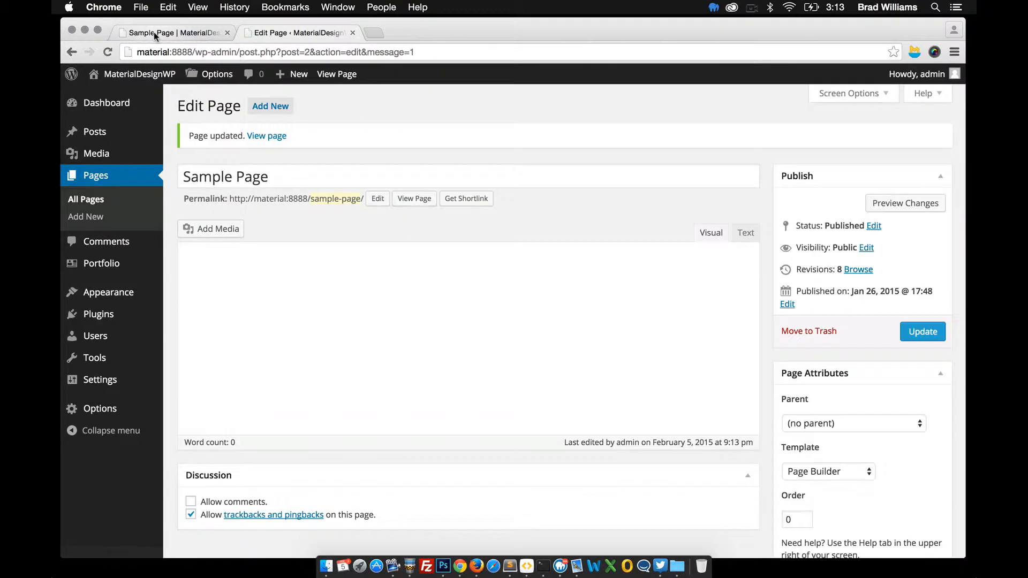
{"action": "left_click", "coordinate": [170, 33]}
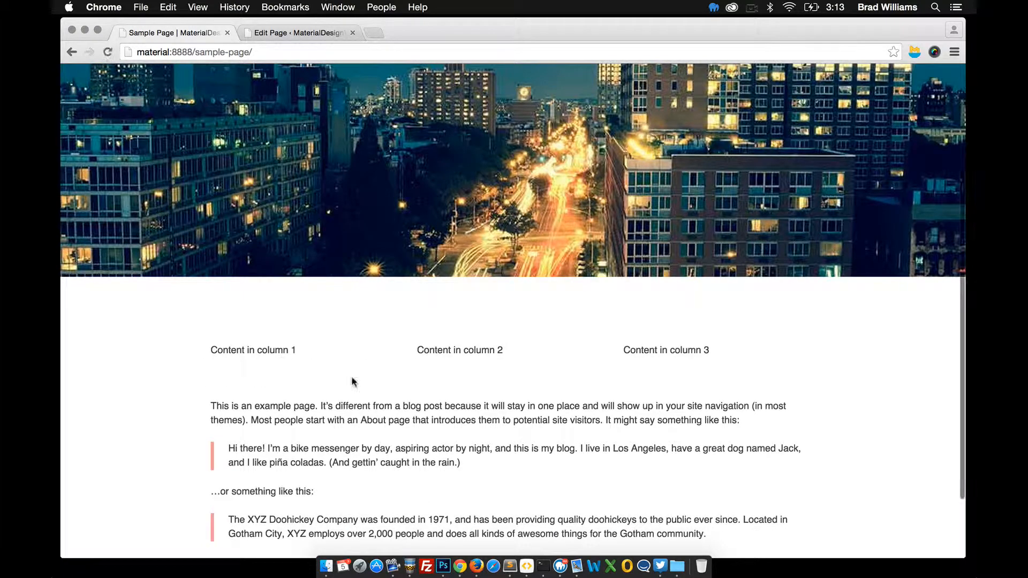
- Scroll the live page down to the footer, then return to the page editor
{"action": "scroll", "scroll_direction": "down", "scroll_amount": 3}
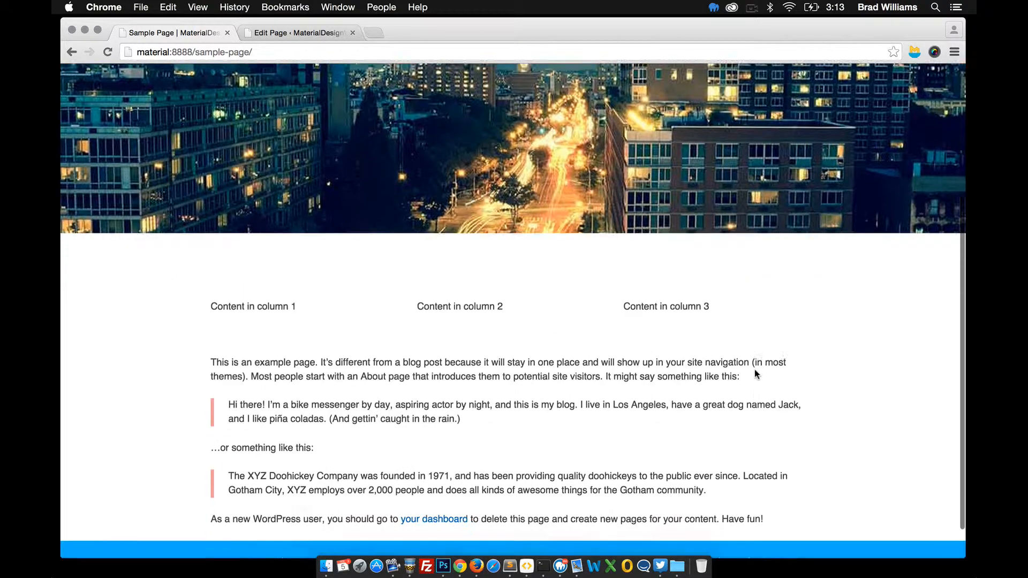
{"action": "scroll", "scroll_direction": "down", "scroll_amount": 3}
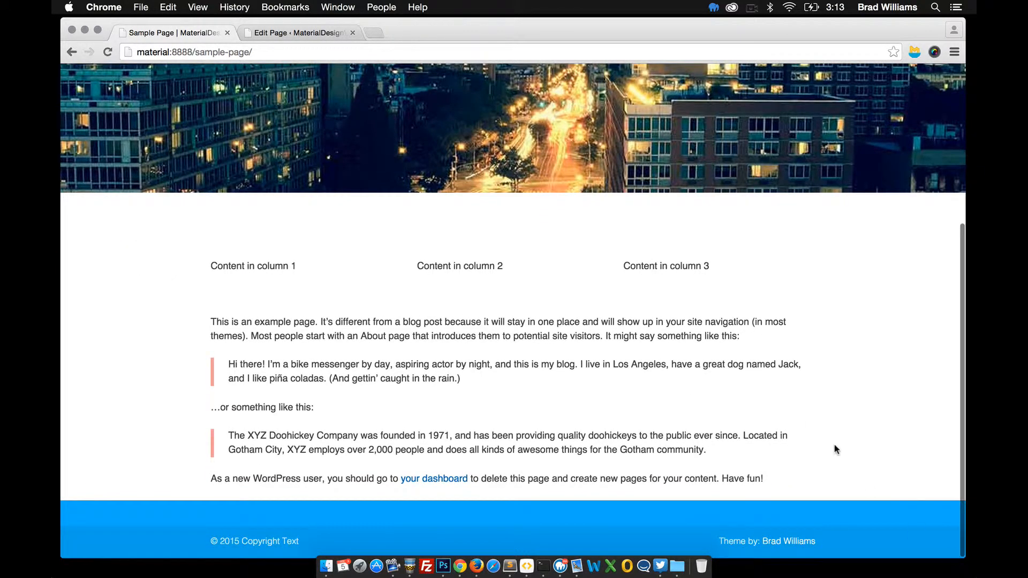
{"action": "left_click", "coordinate": [297, 33]}
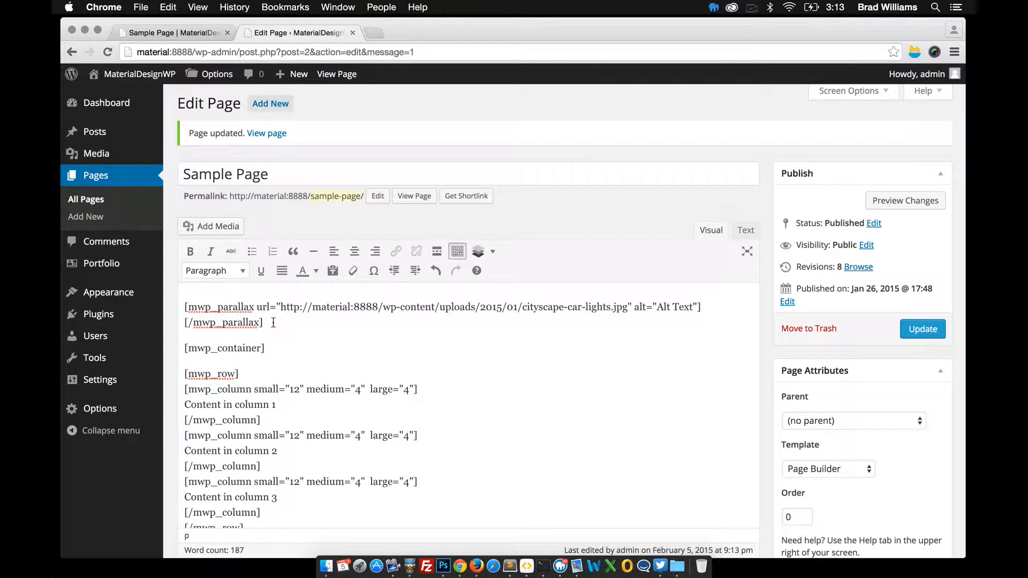
- Browse the Material Design shortcode list's Grid, Buttons, Components and Javascript options
{"action": "left_click", "coordinate": [478, 226]}
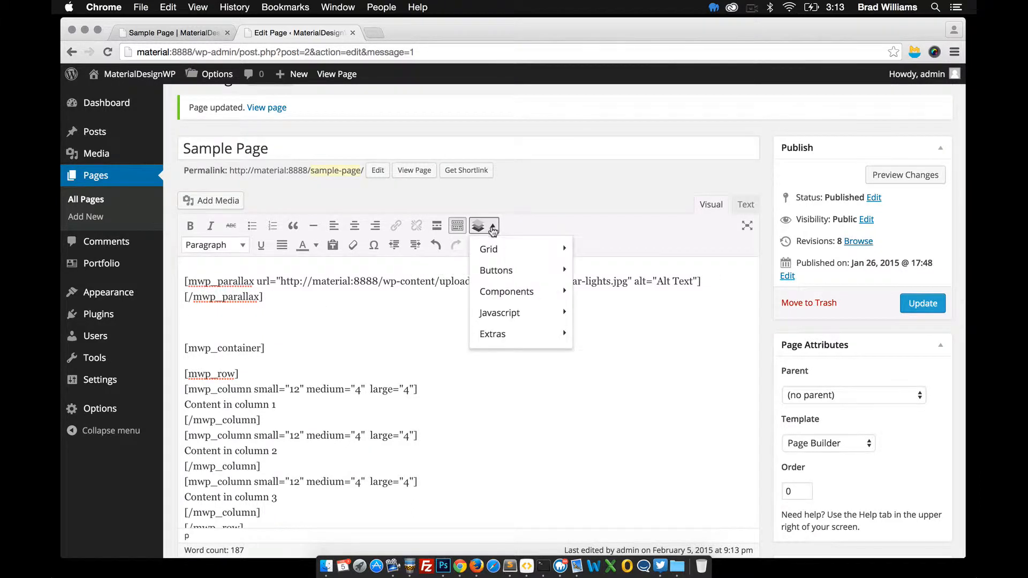
{"action": "mouse_move", "coordinate": [488, 249]}
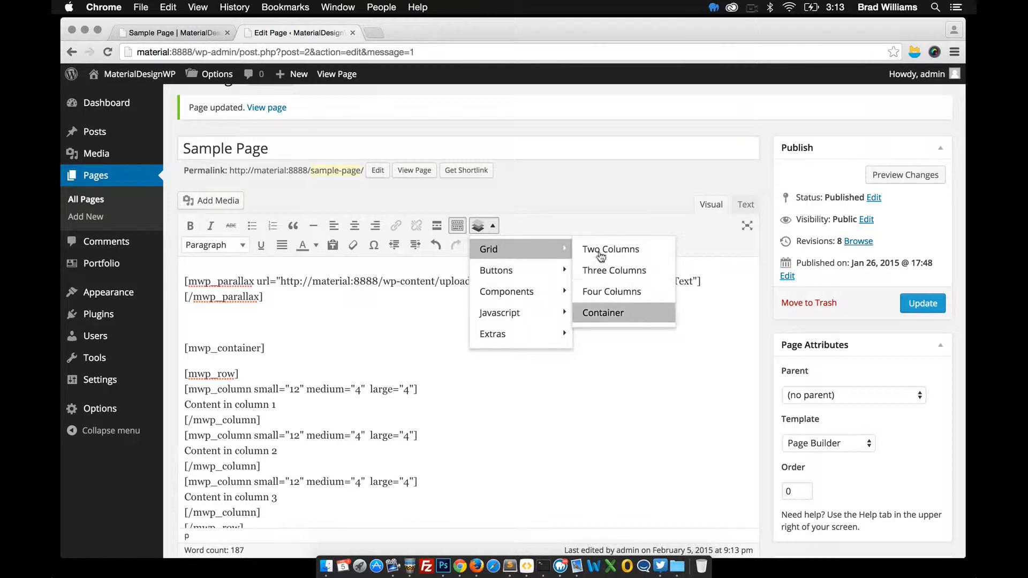
{"action": "mouse_move", "coordinate": [495, 270]}
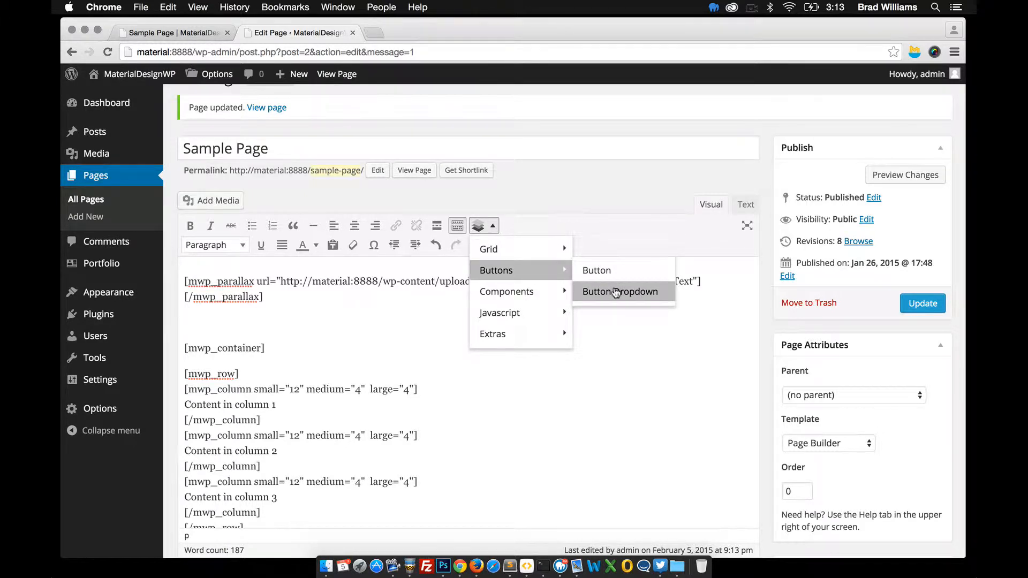
{"action": "mouse_move", "coordinate": [515, 275]}
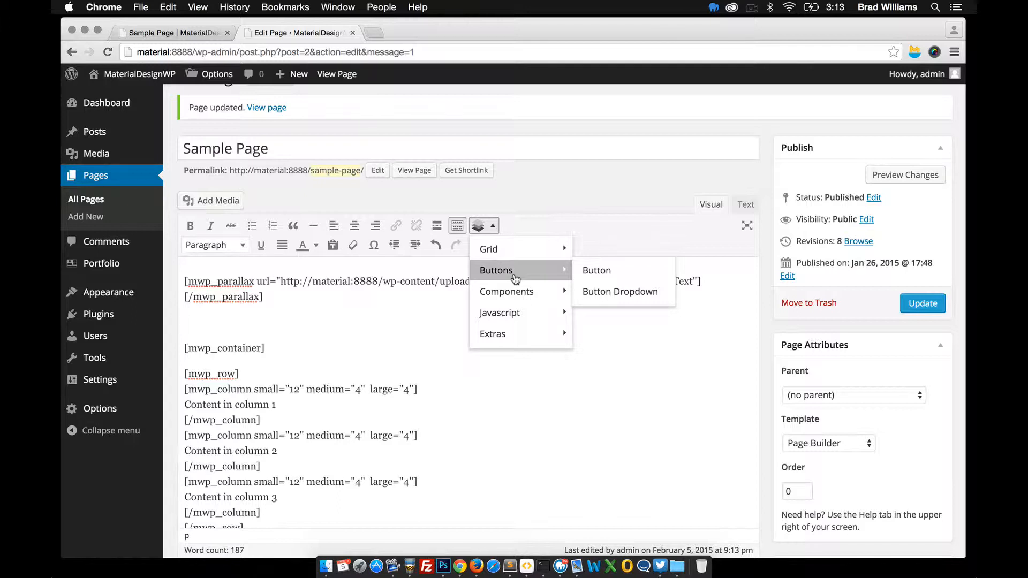
{"action": "mouse_move", "coordinate": [507, 291]}
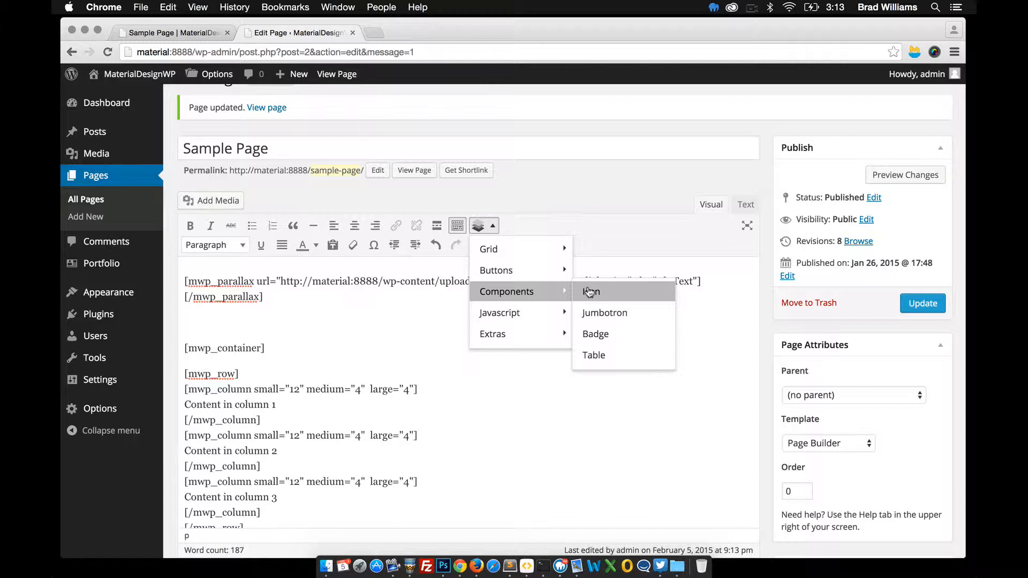
{"action": "mouse_move", "coordinate": [528, 292]}
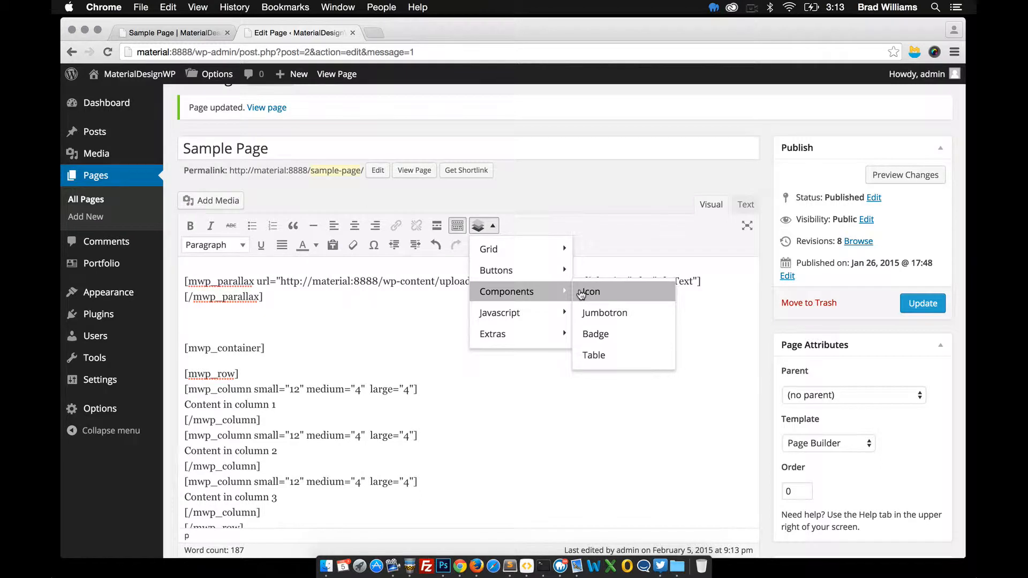
{"action": "mouse_move", "coordinate": [547, 296]}
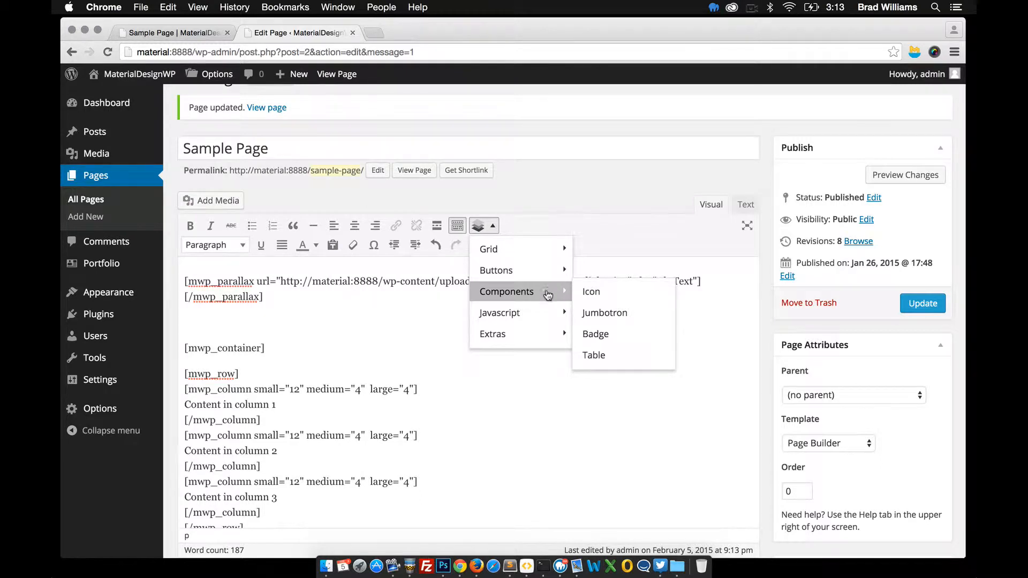
{"action": "mouse_move", "coordinate": [499, 313]}
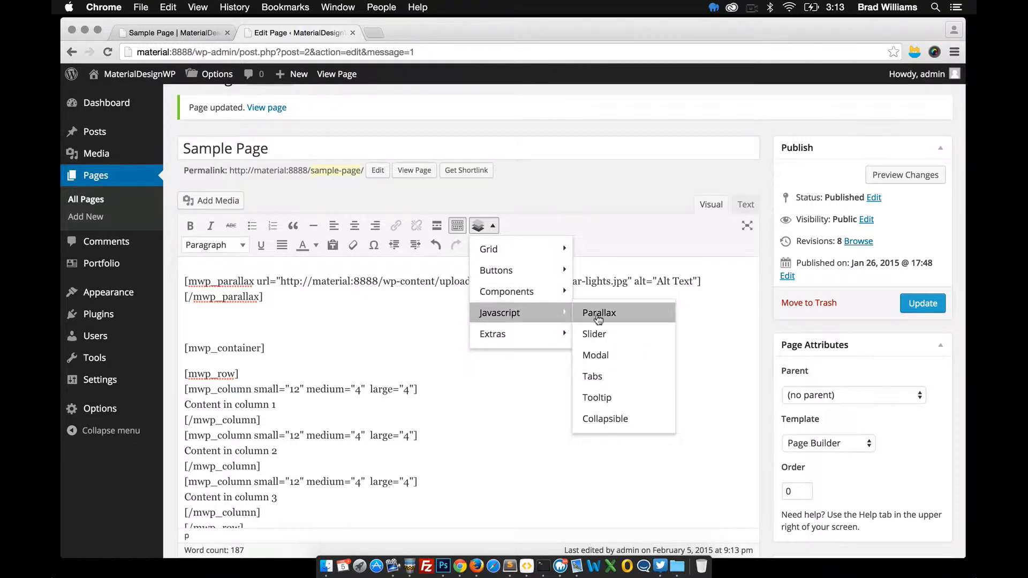
{"action": "mouse_move", "coordinate": [595, 354]}
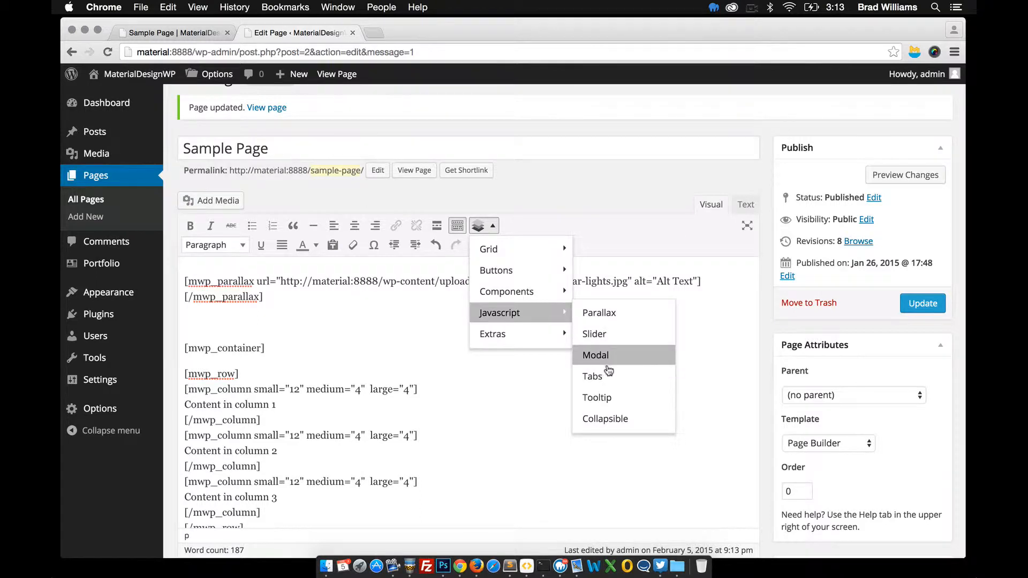
{"action": "mouse_move", "coordinate": [592, 376]}
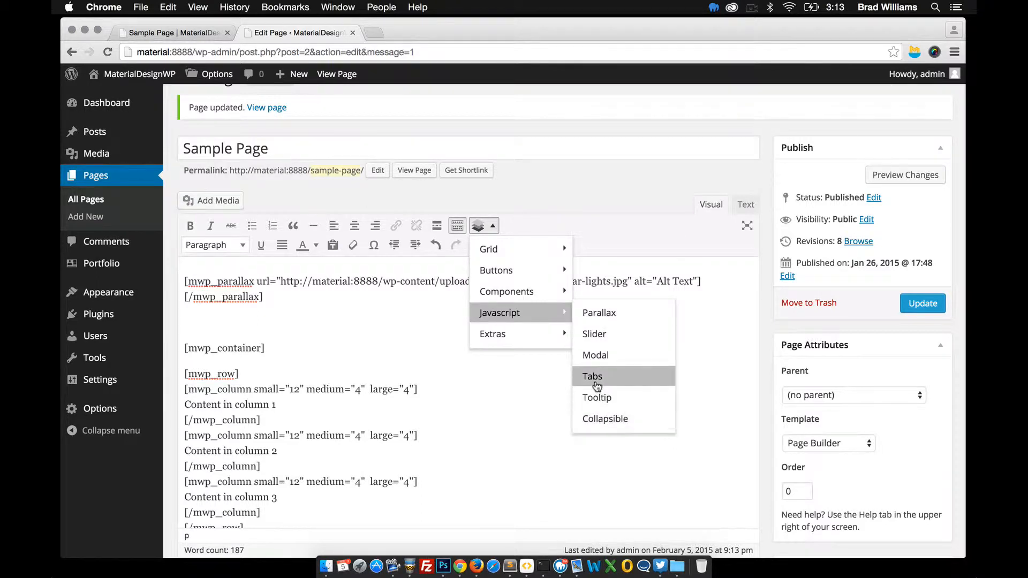
{"action": "mouse_move", "coordinate": [492, 333]}
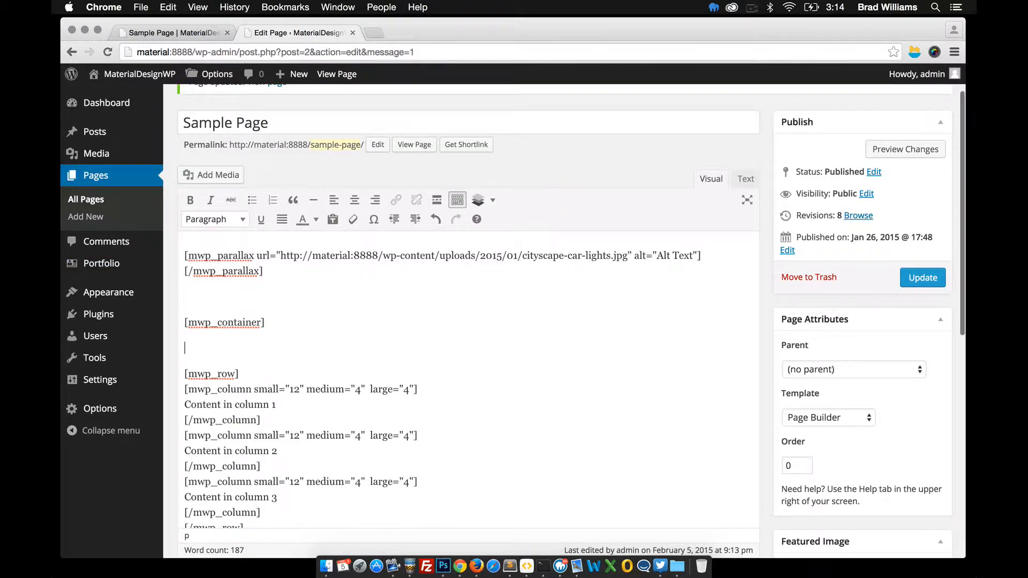
- Type 'Header' inside the container and format it as Heading 1
{"action": "type", "text": "H"}
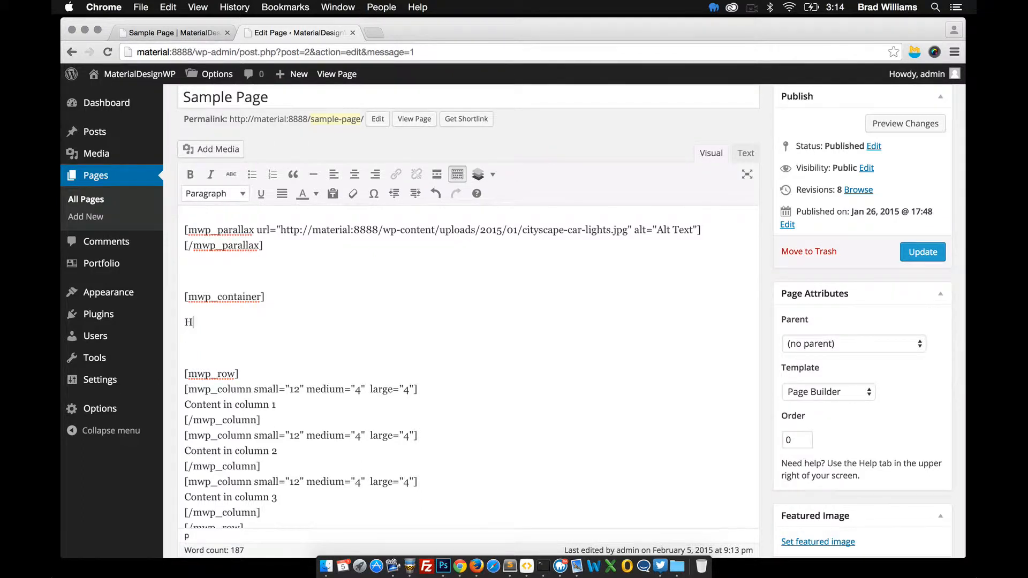
{"action": "type", "text": "eader"}
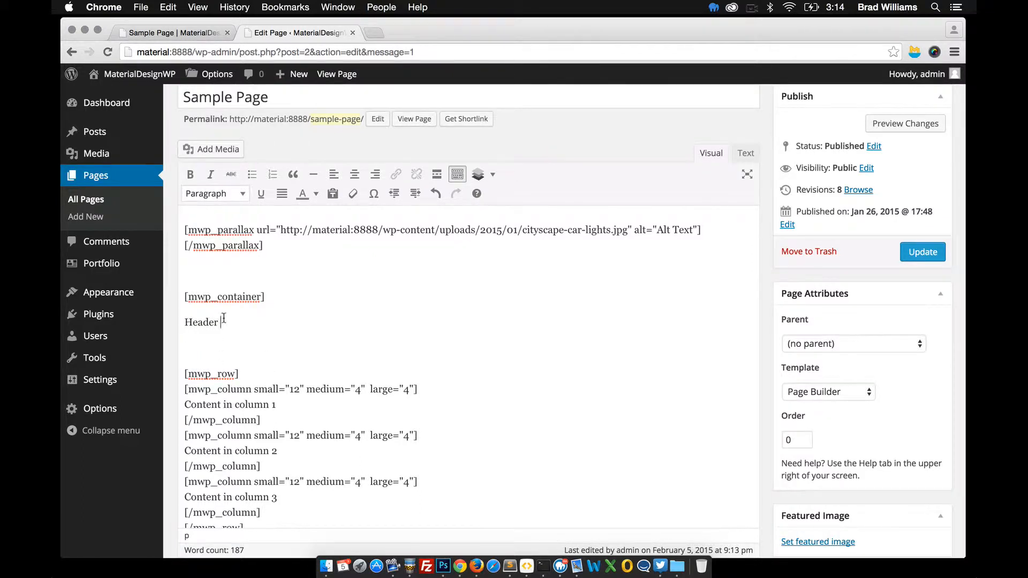
{"action": "left_click", "coordinate": [211, 193]}
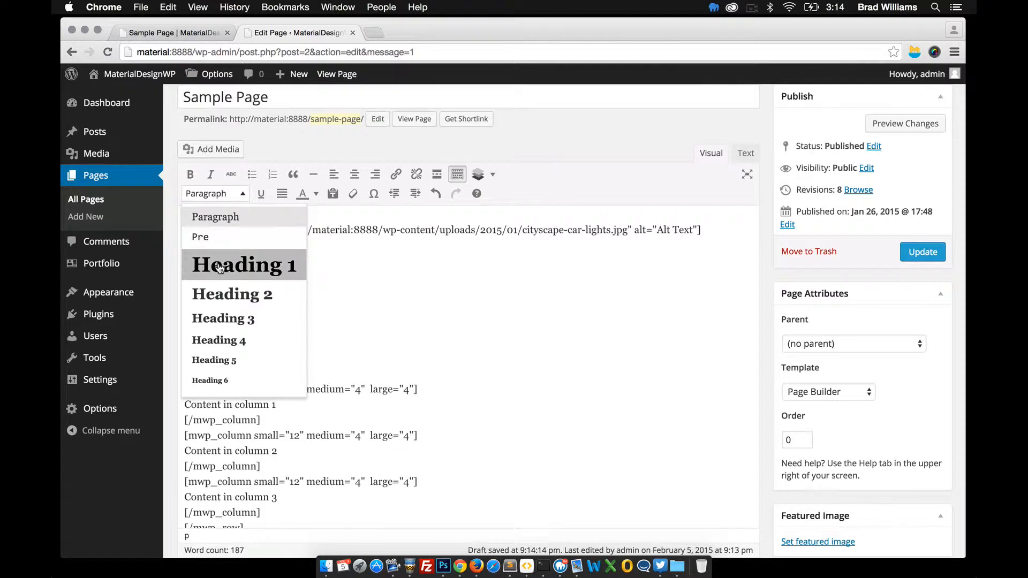
{"action": "left_click", "coordinate": [243, 264]}
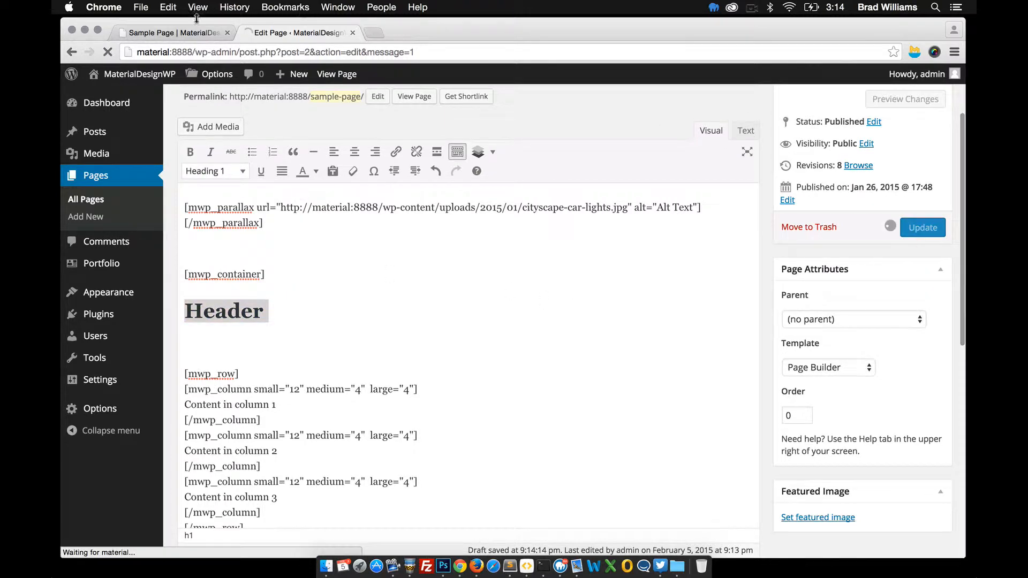
- Check the Header heading on the live page, then return to the editor
{"action": "left_click", "coordinate": [164, 32]}
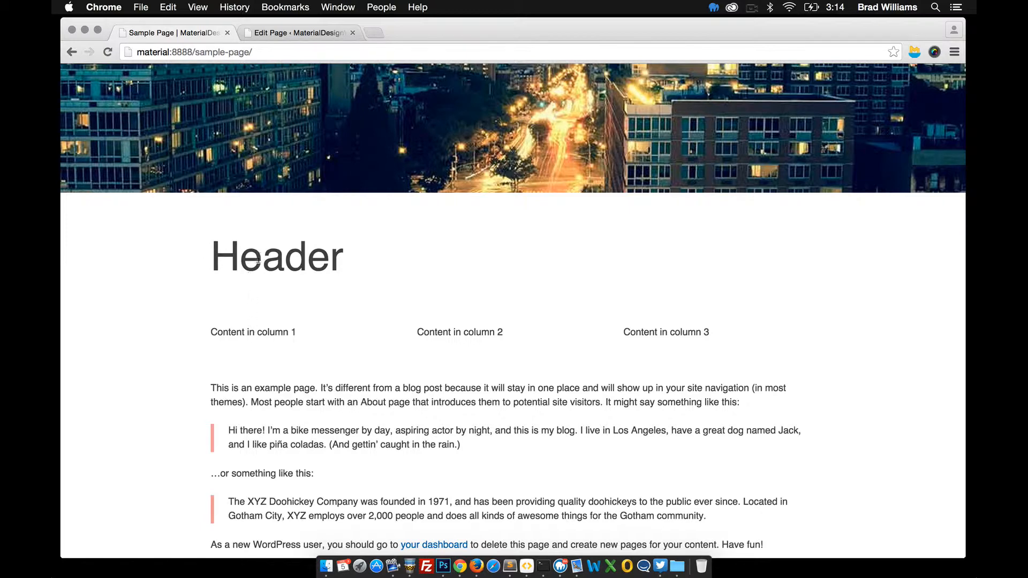
{"action": "double_click", "coordinate": [276, 256]}
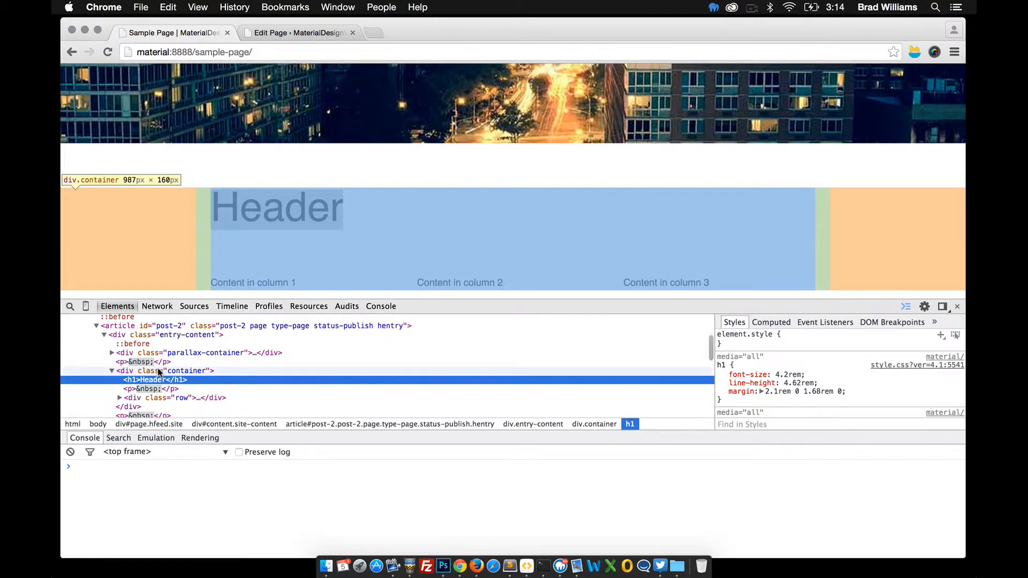
{"action": "left_click", "coordinate": [298, 32]}
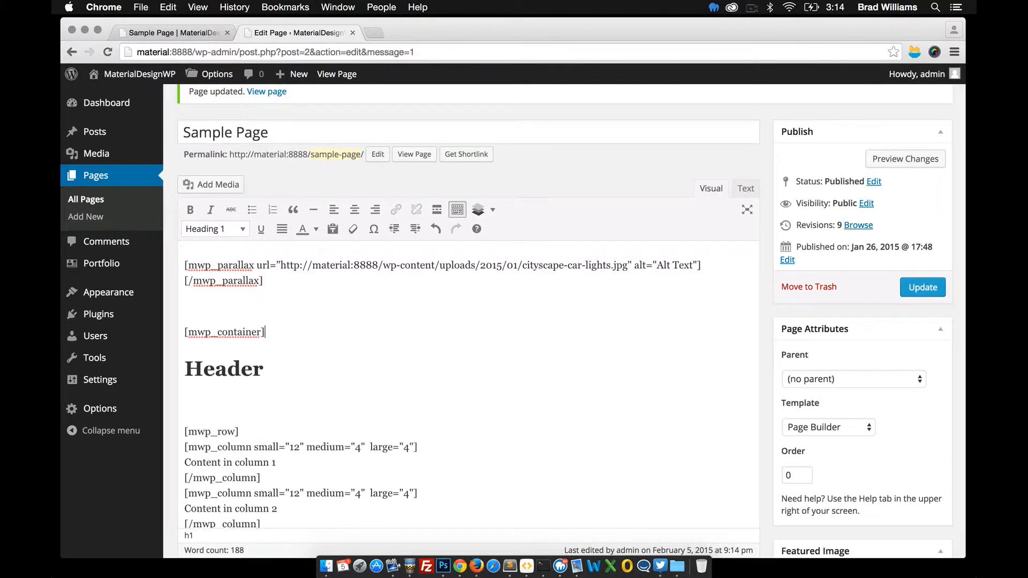
- Insert a 100px spacing shortcode between the parallax and container, and save
{"action": "left_click", "coordinate": [242, 431]}
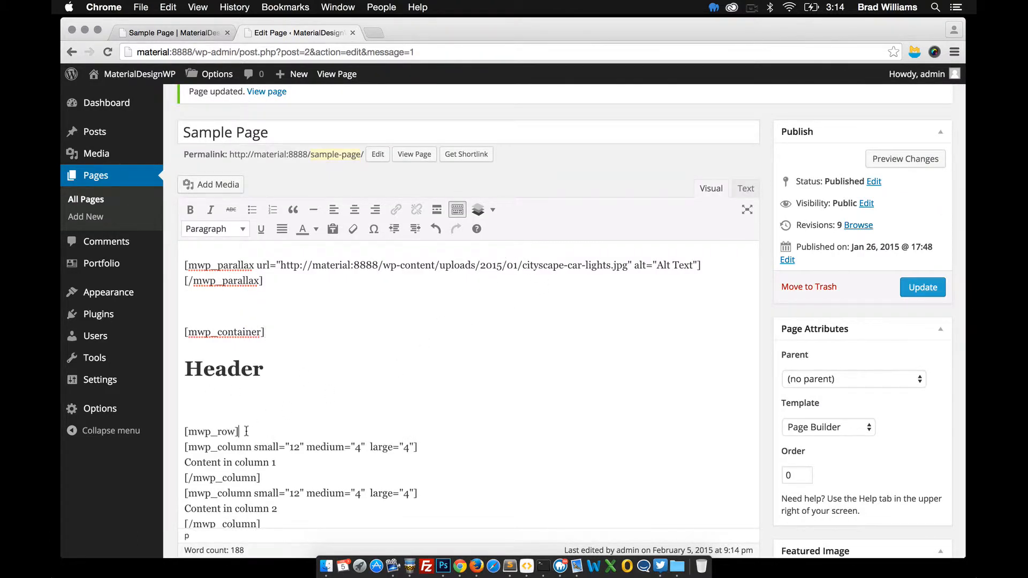
{"action": "scroll", "scroll_direction": "down", "scroll_amount": 3}
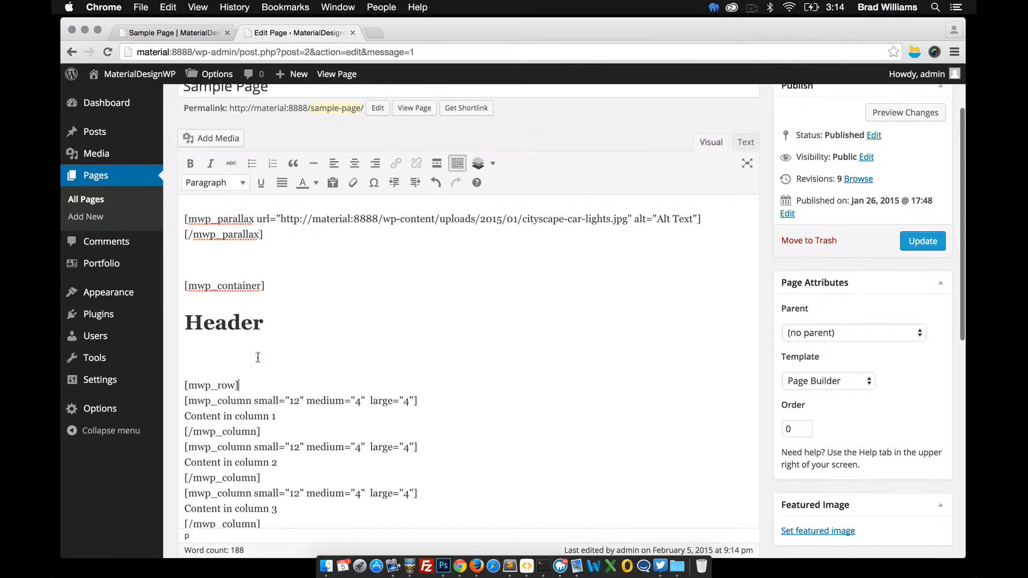
{"action": "mouse_move", "coordinate": [446, 253]}
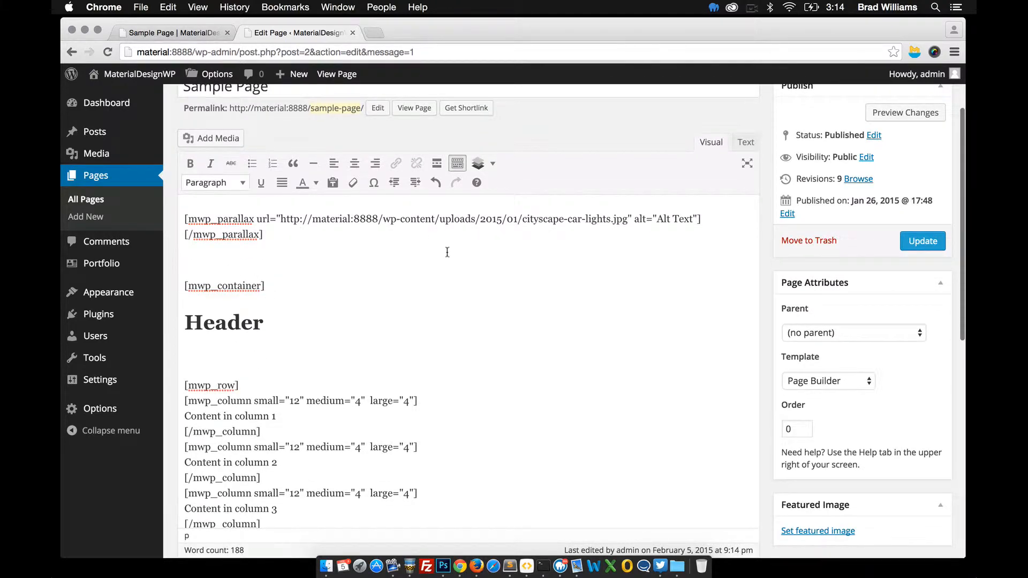
{"action": "left_click", "coordinate": [478, 163]}
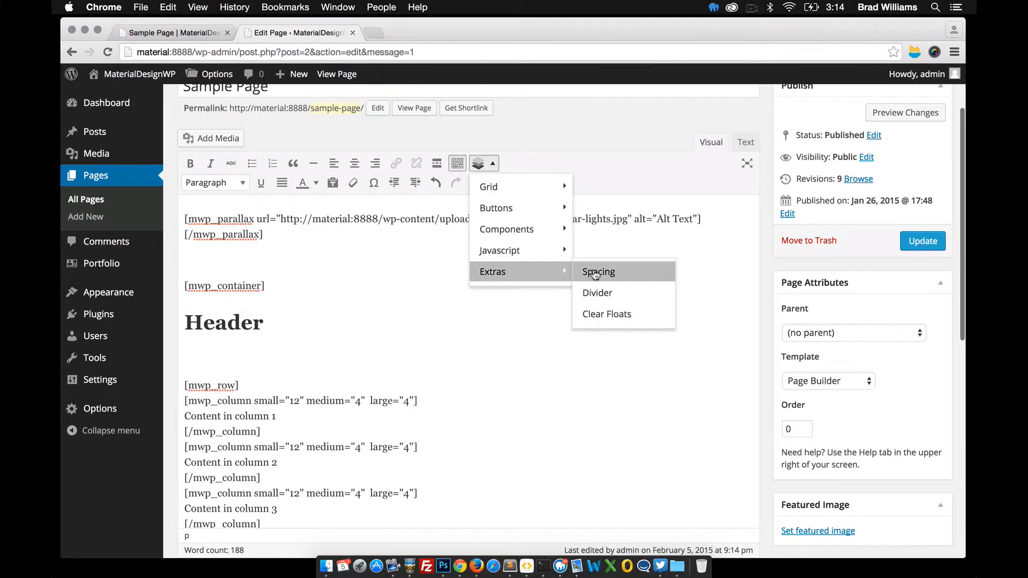
{"action": "left_click", "coordinate": [598, 271]}
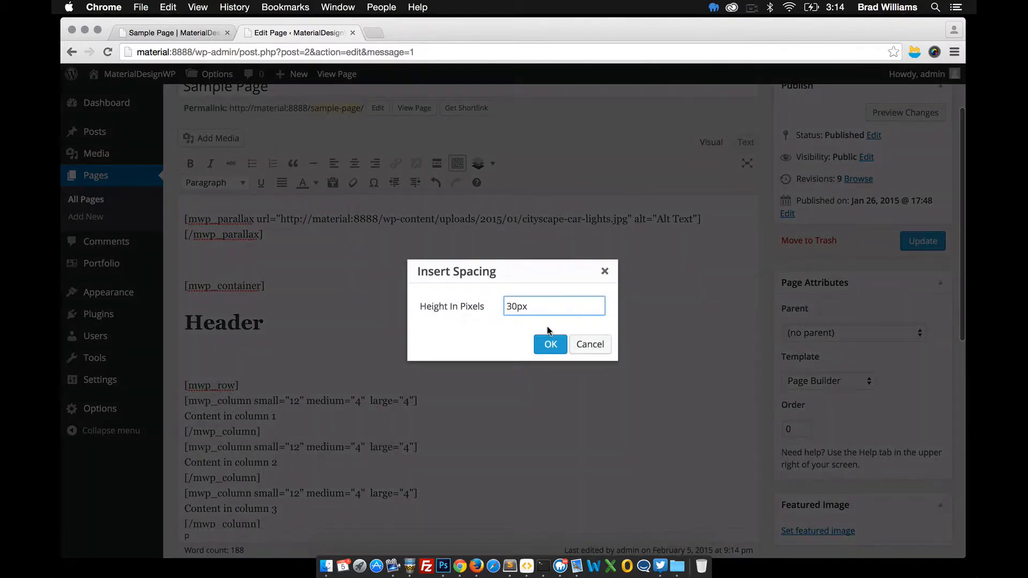
{"action": "type", "text": "100px"}
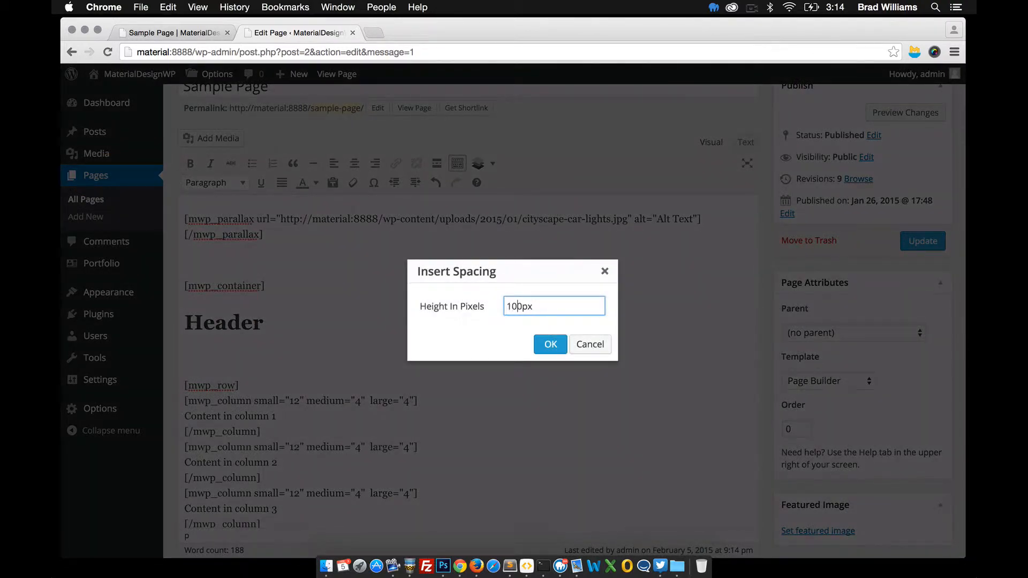
{"action": "left_click", "coordinate": [550, 344]}
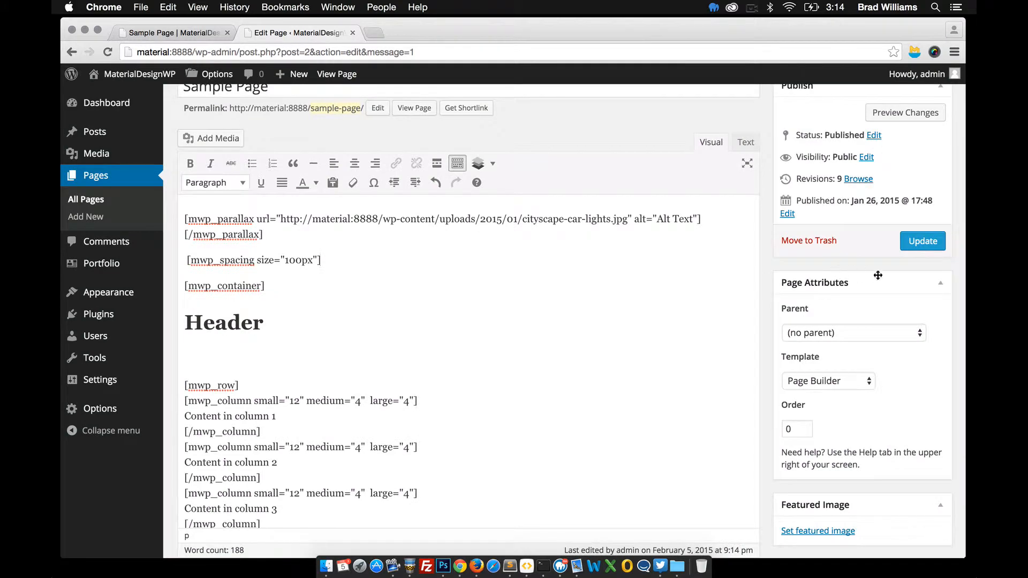
{"action": "left_click", "coordinate": [171, 32]}
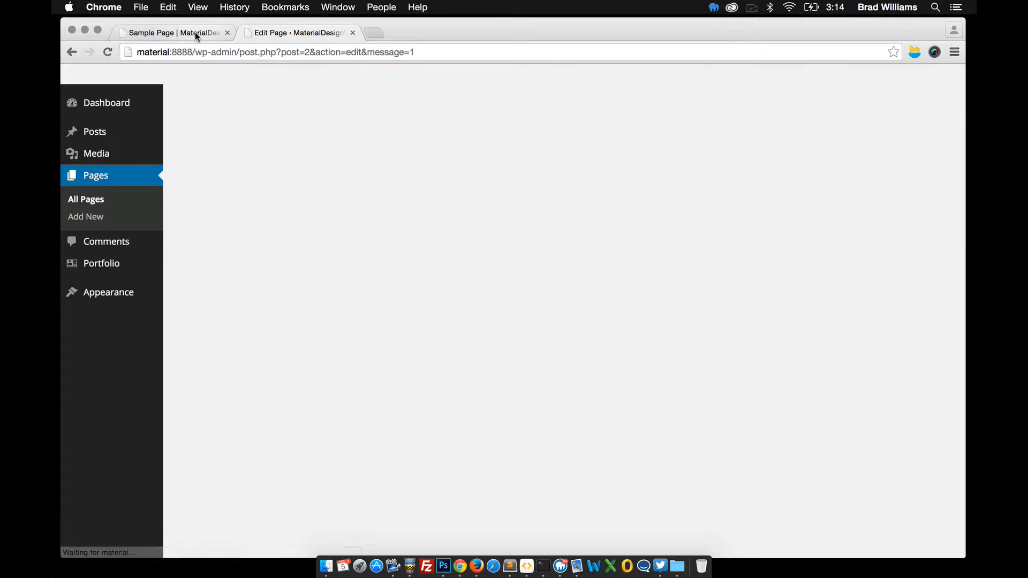
{"action": "left_click", "coordinate": [171, 33]}
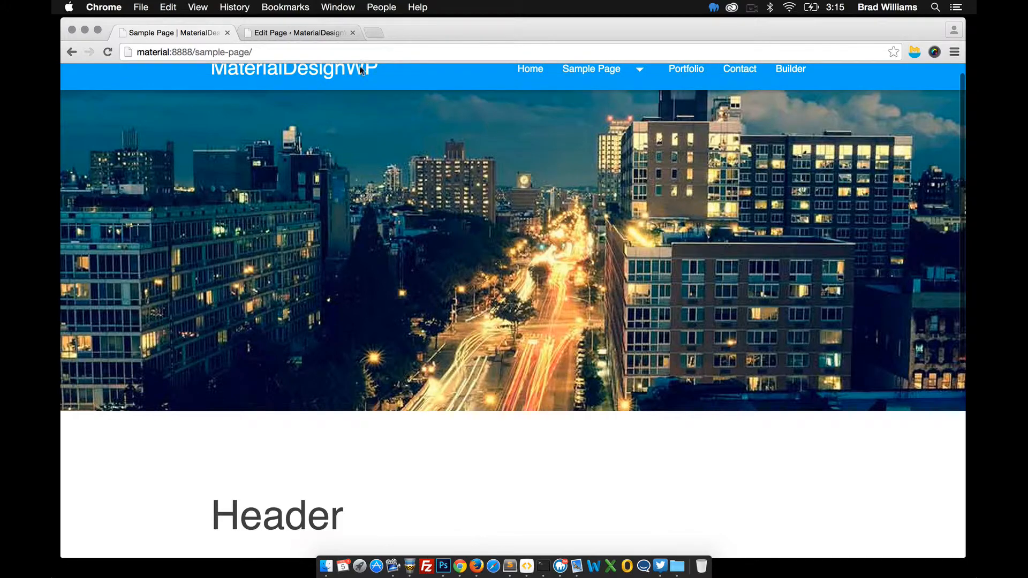
{"action": "left_click", "coordinate": [299, 32]}
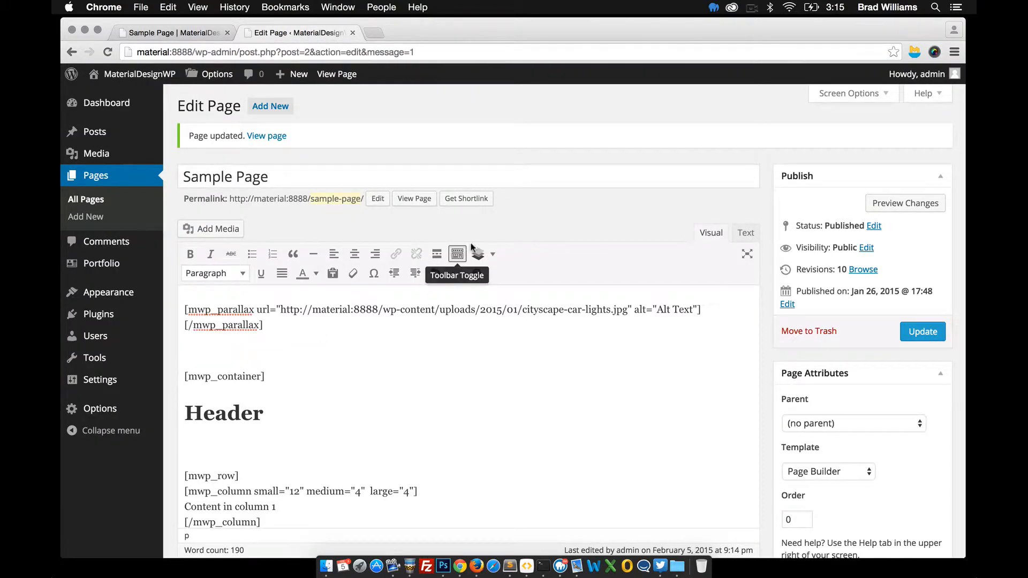
- Add the mwp_trigger and mwp_modal shortcodes below the parallax and save the page
{"action": "left_click", "coordinate": [479, 254]}
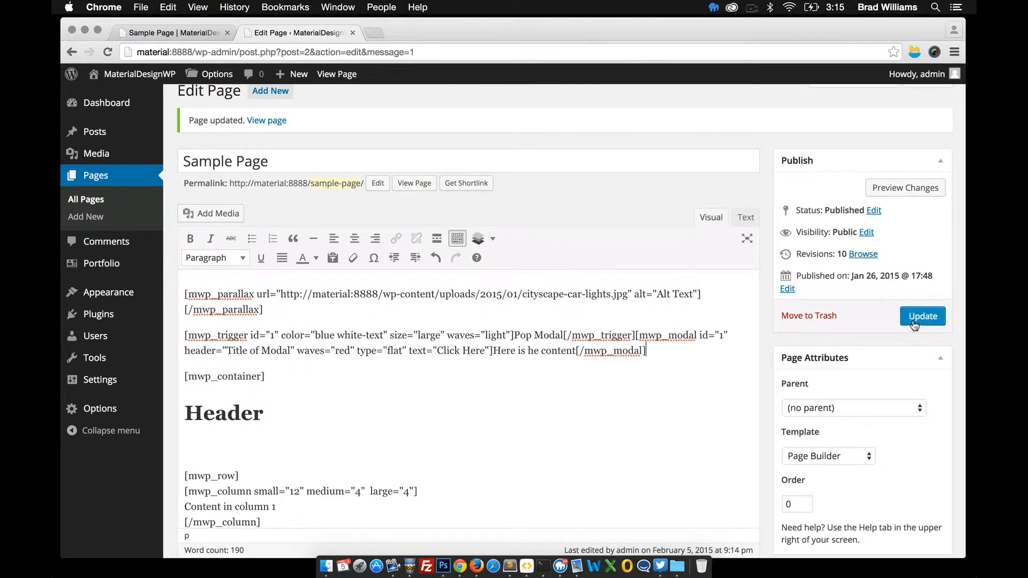
{"action": "left_click", "coordinate": [172, 32]}
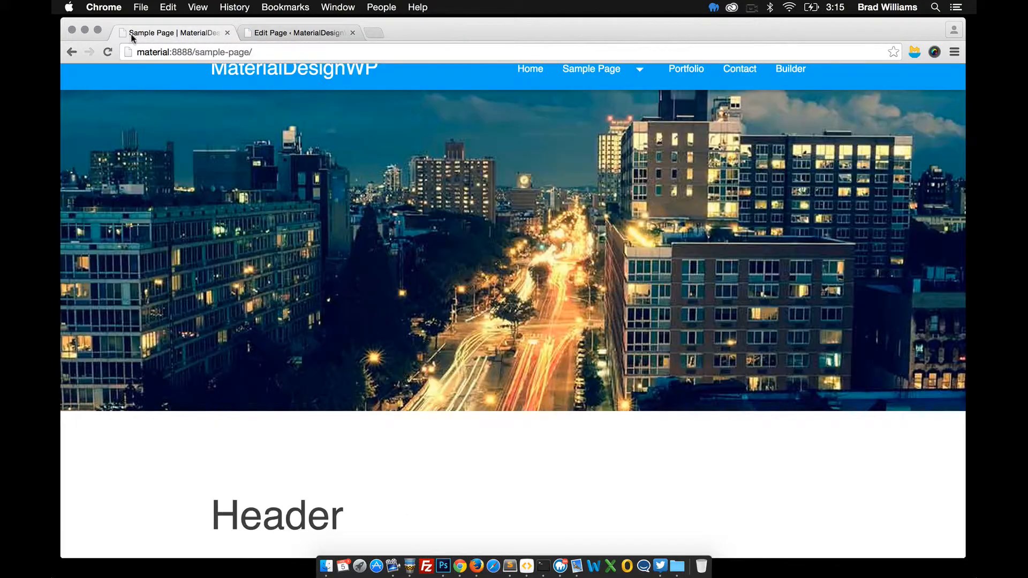
{"action": "scroll", "scroll_direction": "down", "scroll_amount": 3}
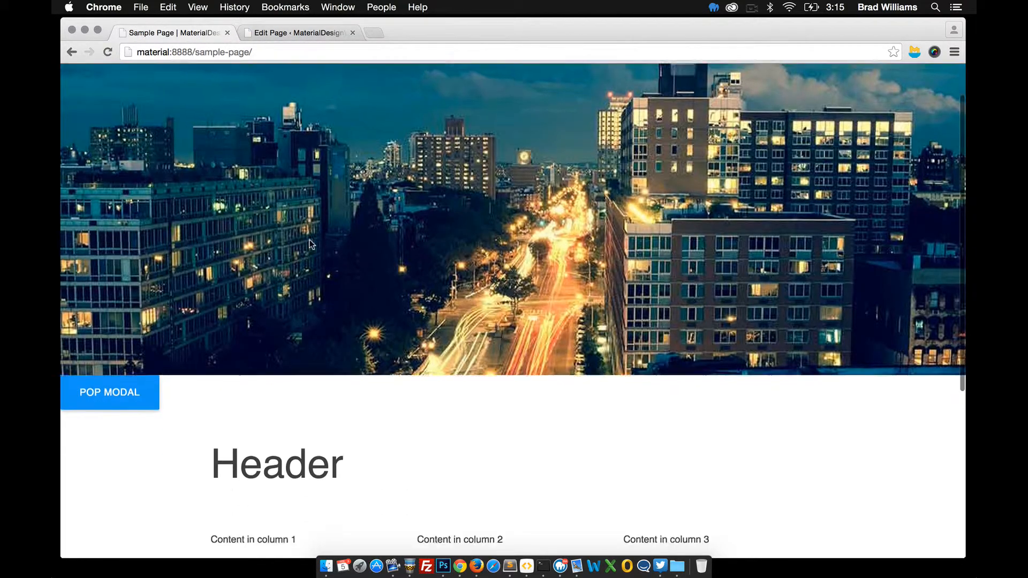
{"action": "scroll", "scroll_direction": "down", "scroll_amount": 3}
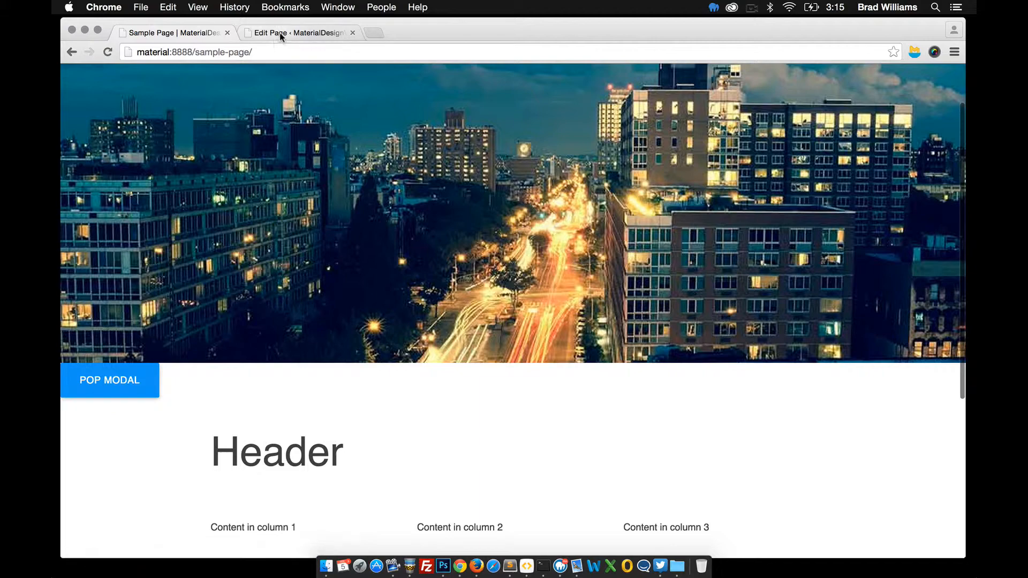
{"action": "left_click", "coordinate": [296, 32]}
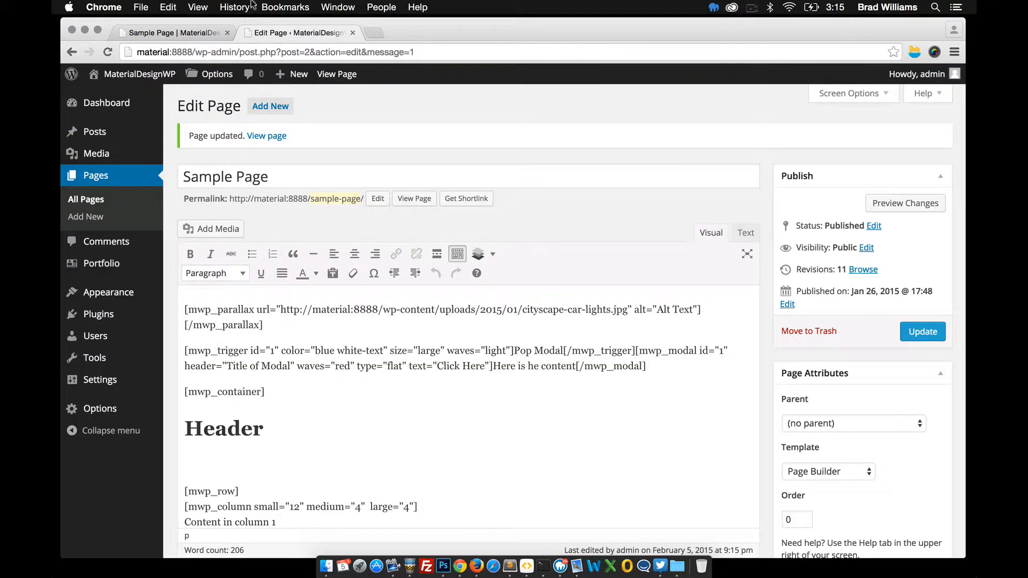
- Test the live Pop Modal button, opening and closing the 'Title of Modal' popup
{"action": "left_click", "coordinate": [172, 32]}
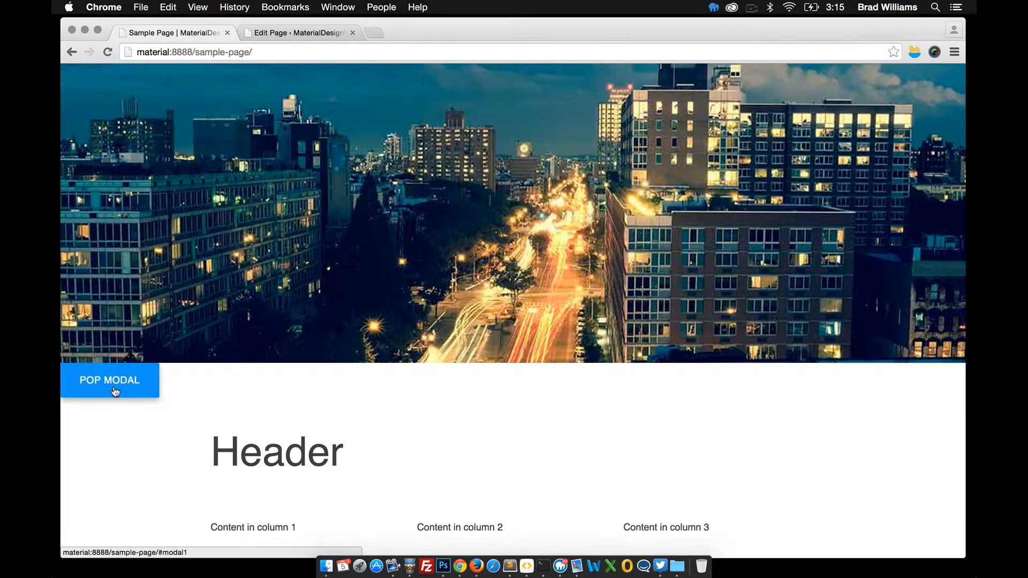
{"action": "left_click", "coordinate": [109, 380]}
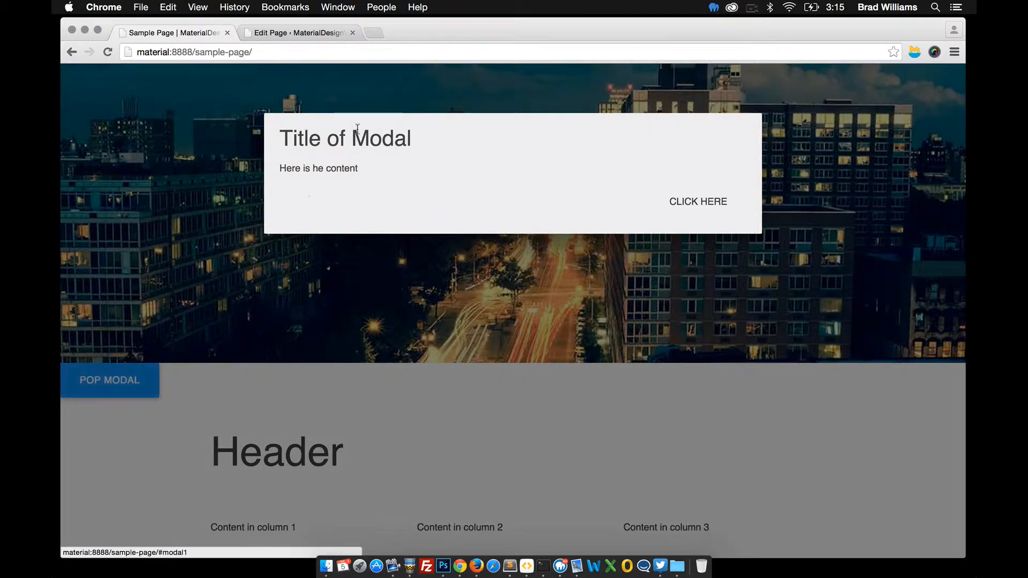
{"action": "mouse_move", "coordinate": [698, 201]}
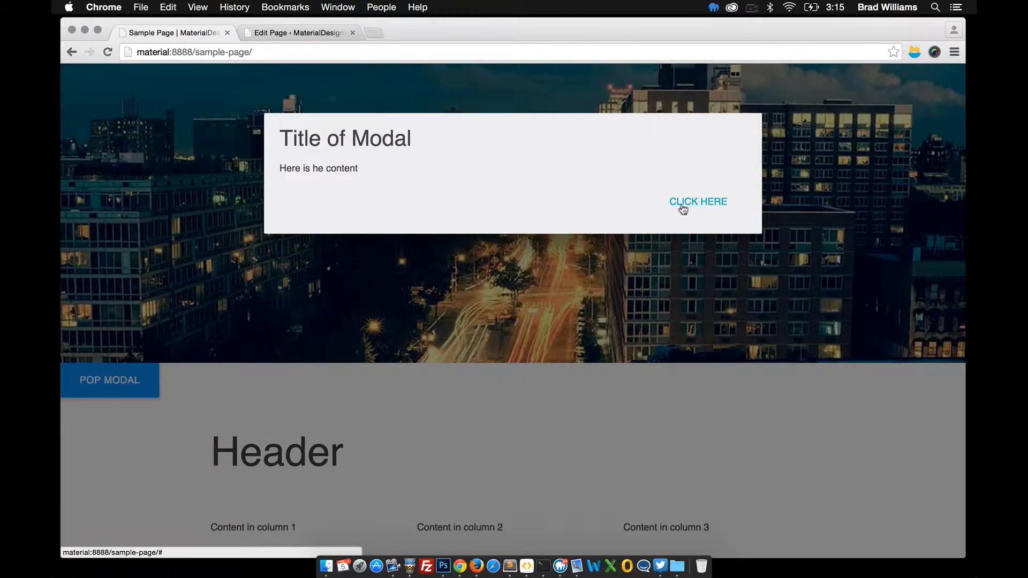
{"action": "left_click", "coordinate": [698, 202]}
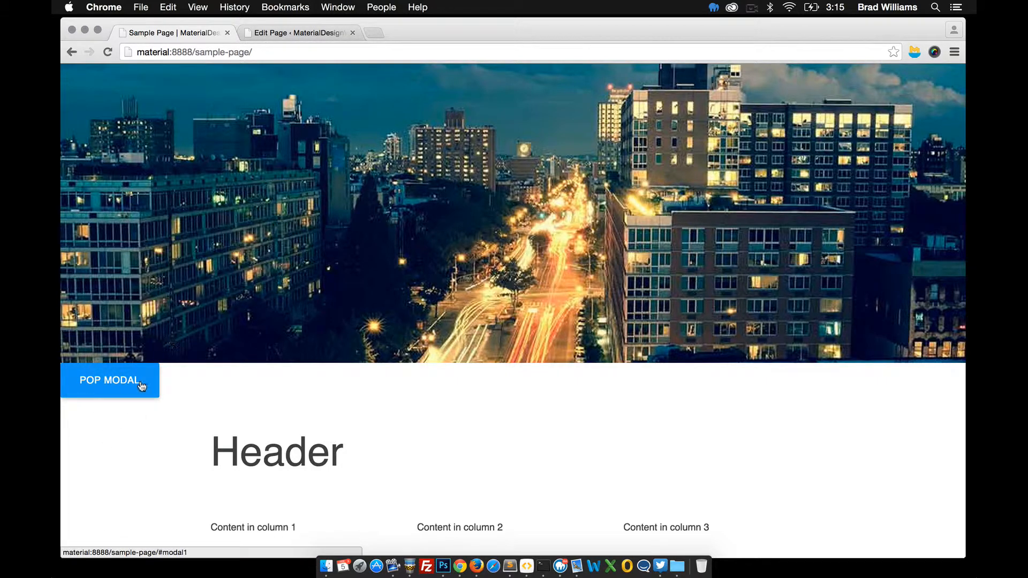
{"action": "left_click", "coordinate": [296, 33]}
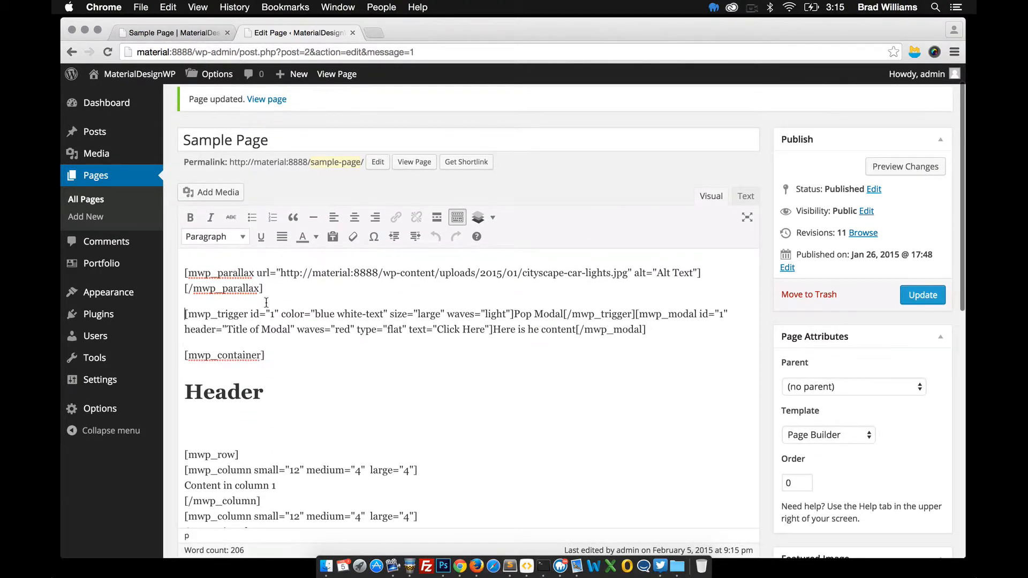
- Wrap the Pop Modal shortcodes in [mwp_container] tags, save, and preview the alignment
{"action": "left_click", "coordinate": [479, 191]}
{"action": "type", "text": "[/mwp_container]"}
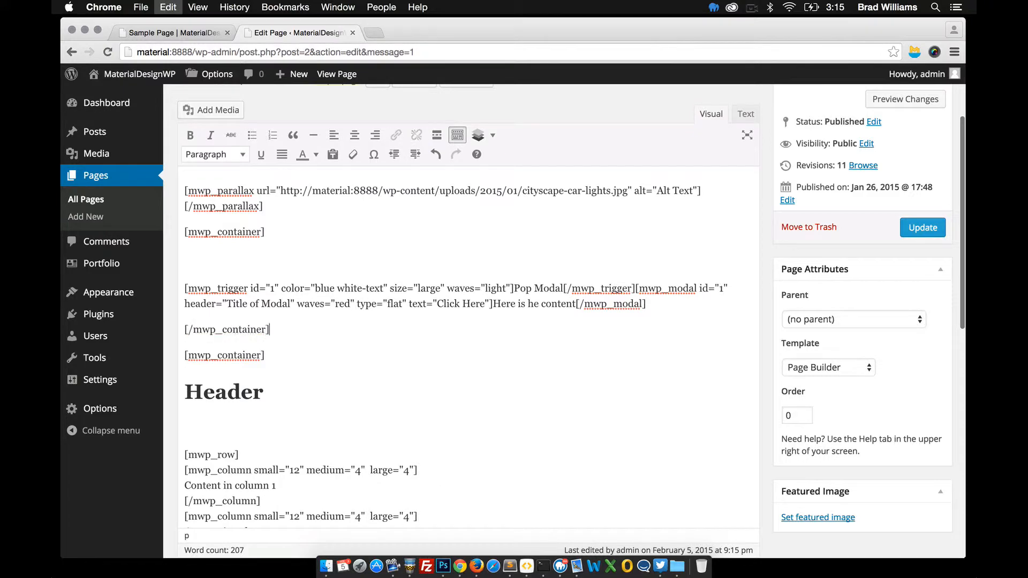
{"action": "left_click", "coordinate": [922, 227]}
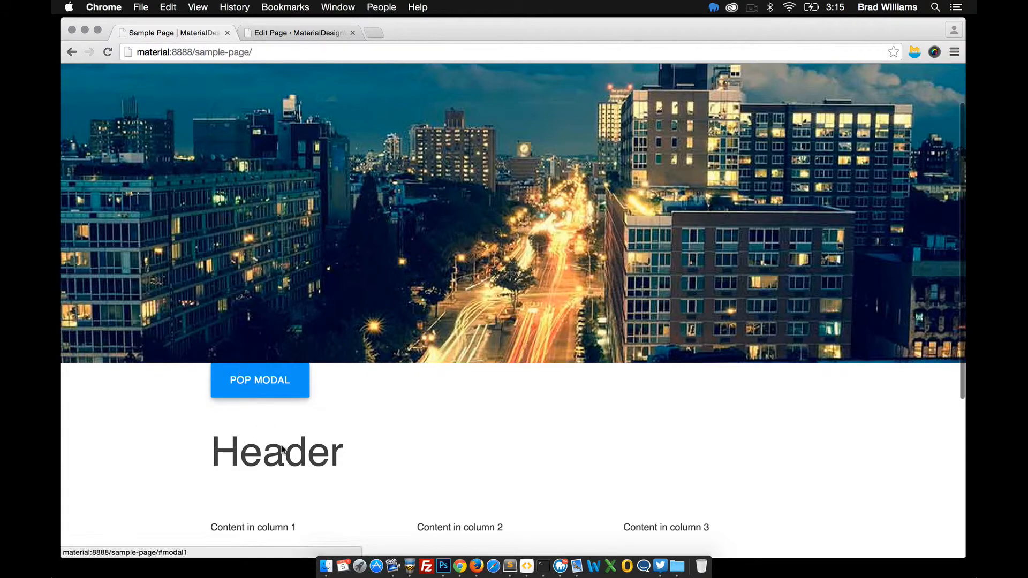
{"action": "left_click", "coordinate": [298, 32]}
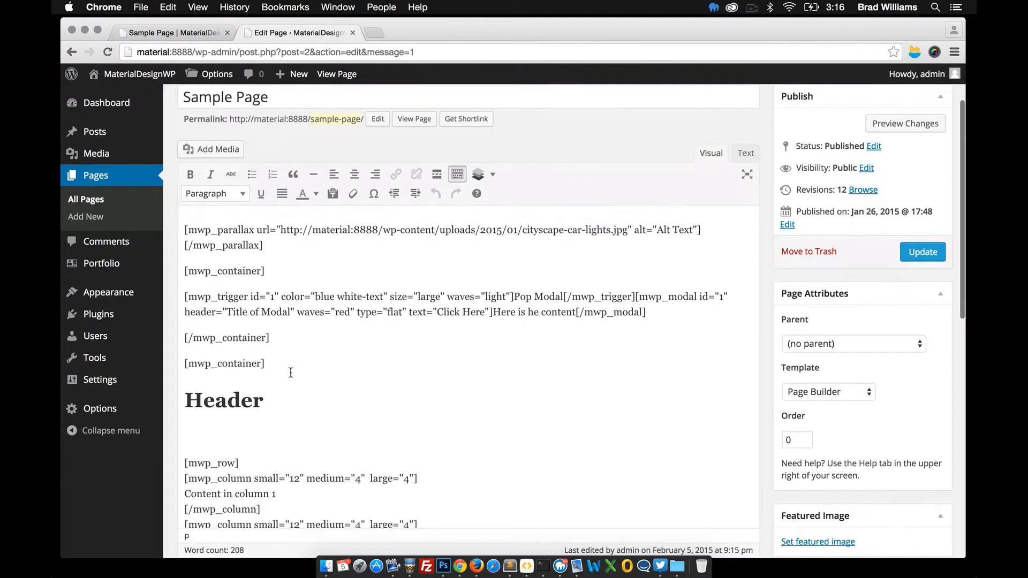
- Insert 40px spacing after the opening container, above the Pop Modal trigger, and save
{"action": "left_click", "coordinate": [922, 252]}
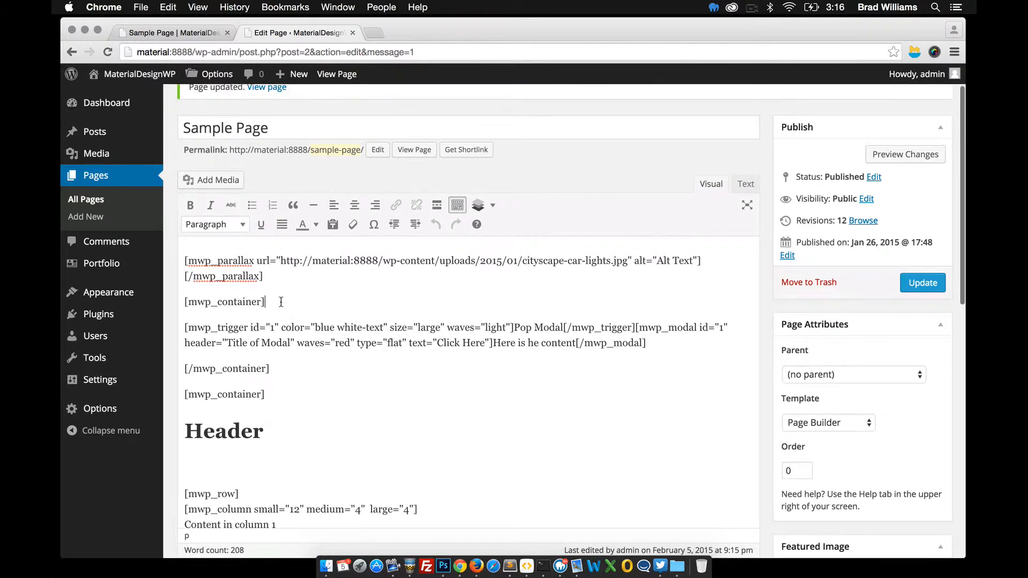
{"action": "left_click", "coordinate": [478, 179]}
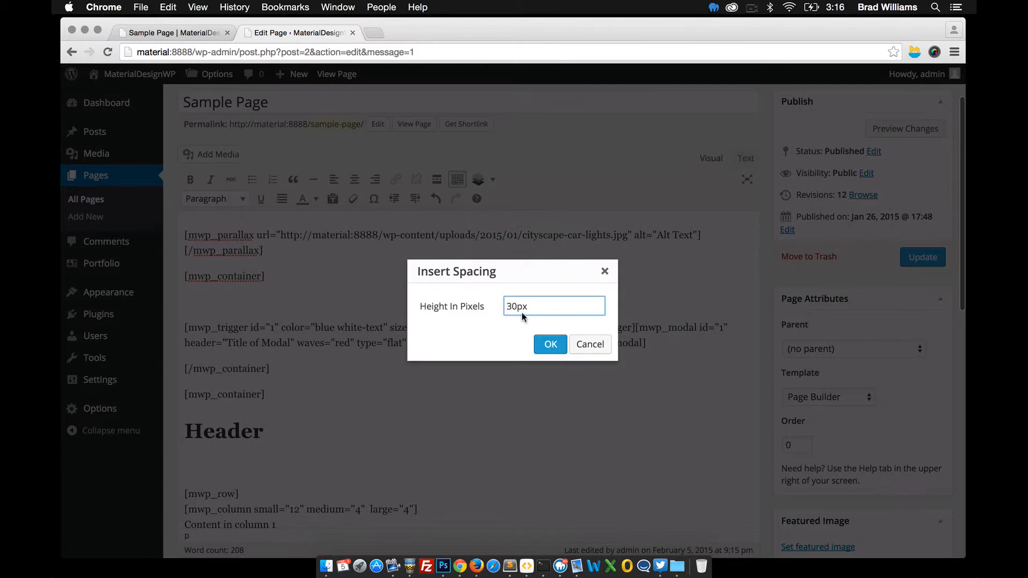
{"action": "type", "text": "40px"}
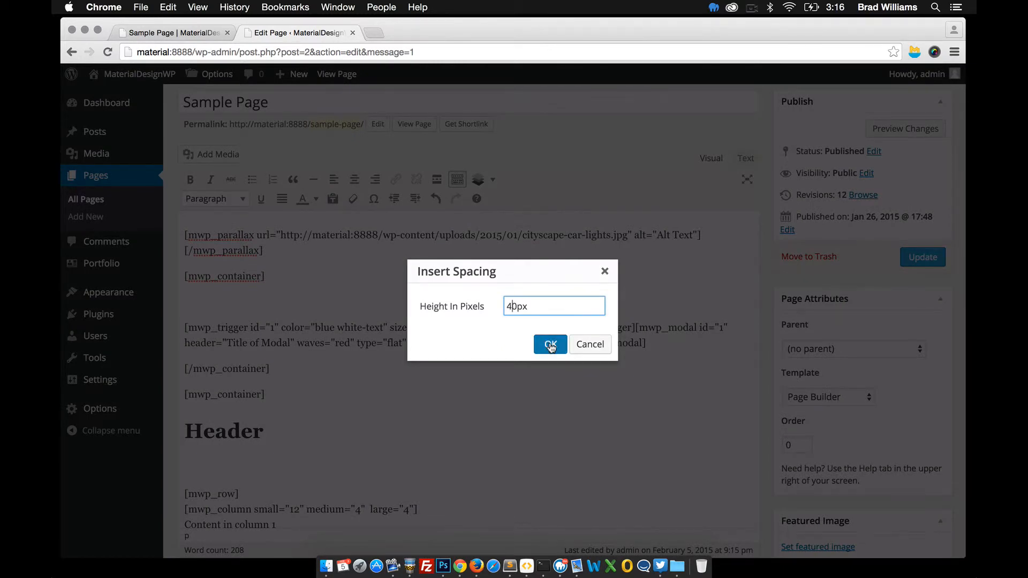
{"action": "left_click", "coordinate": [549, 344]}
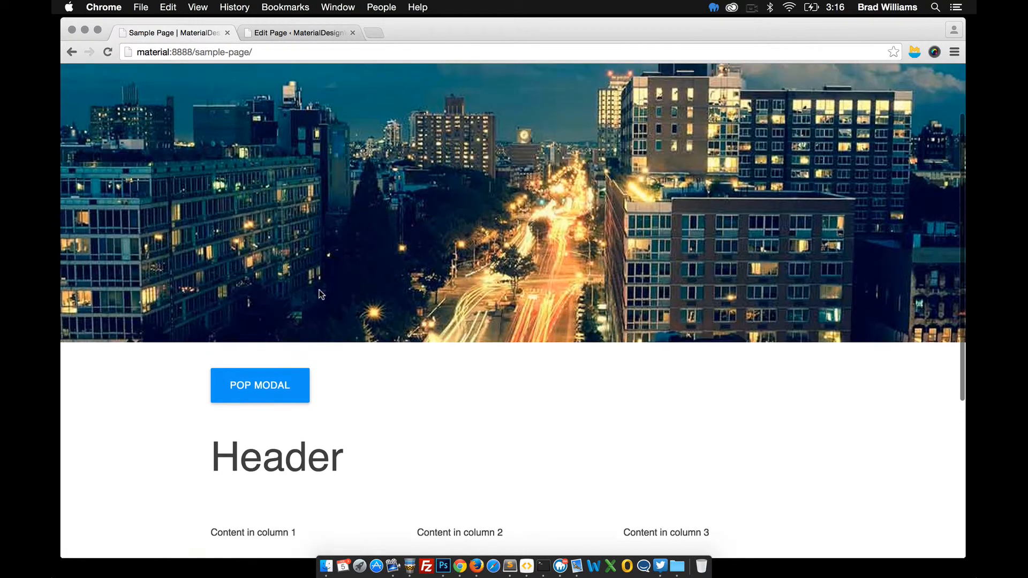
{"action": "scroll", "scroll_direction": "down", "scroll_amount": 3}
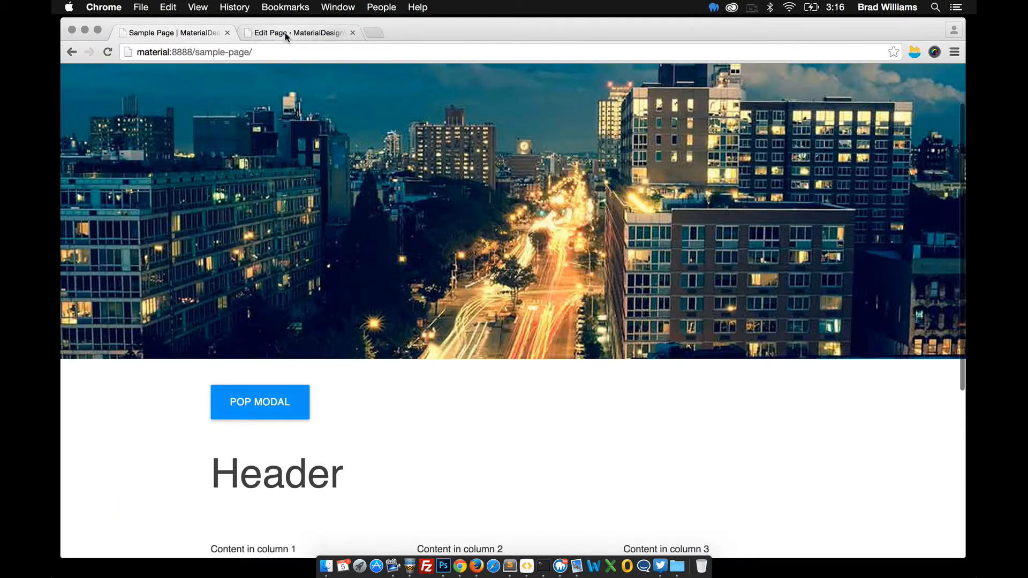
{"action": "left_click", "coordinate": [295, 32]}
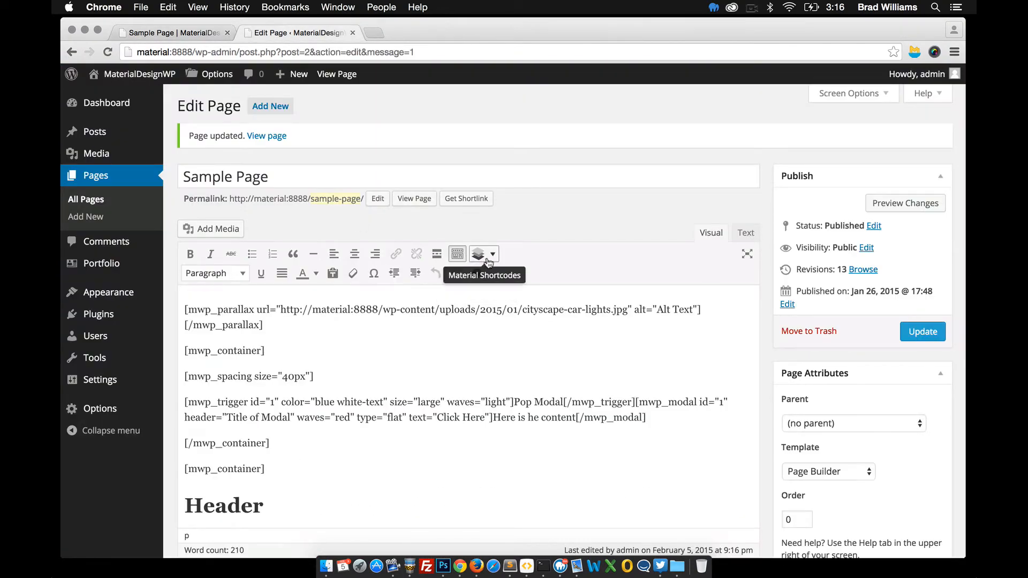